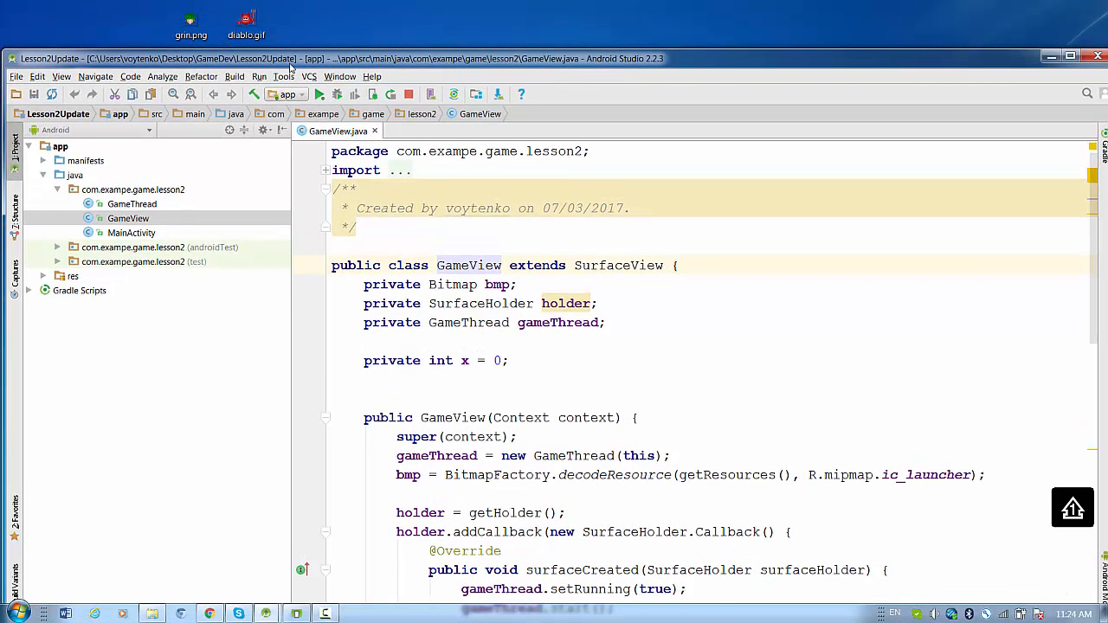
{"action": "mouse_move", "coordinate": [51, 268]}
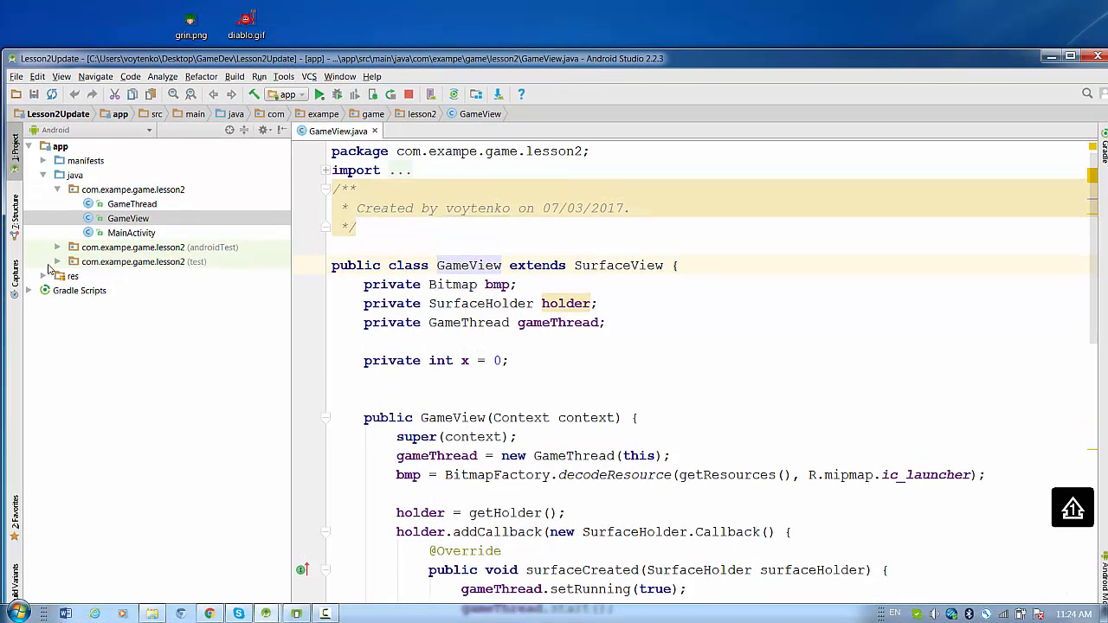
Paste the grin and diablo images into res/drawable and confirm the copy
{"action": "left_click", "coordinate": [72, 275]}
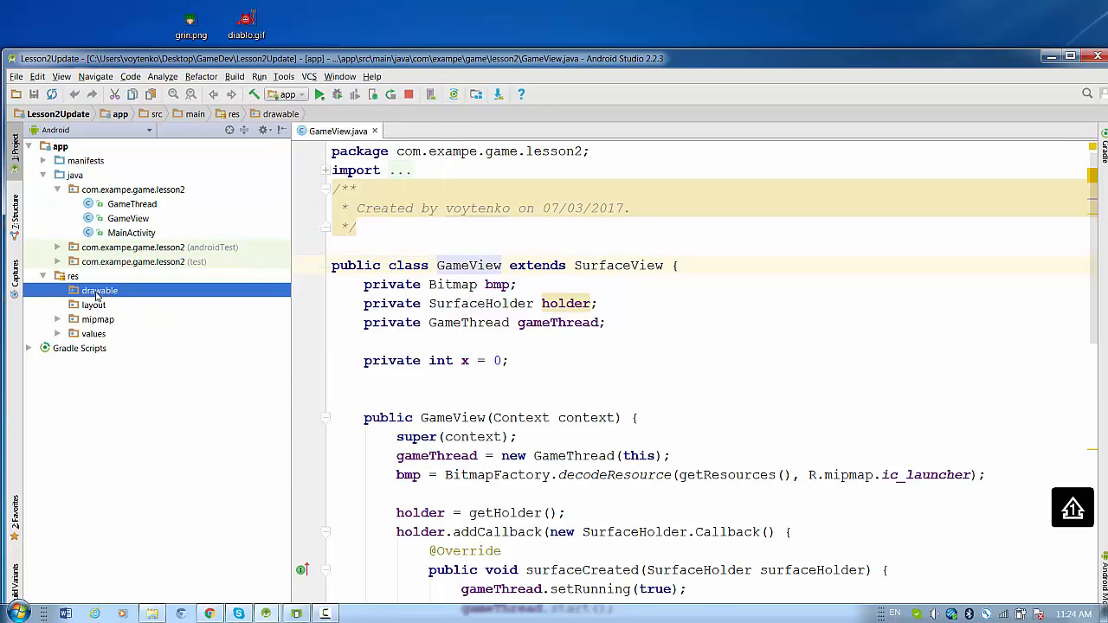
{"action": "right_click", "coordinate": [99, 291]}
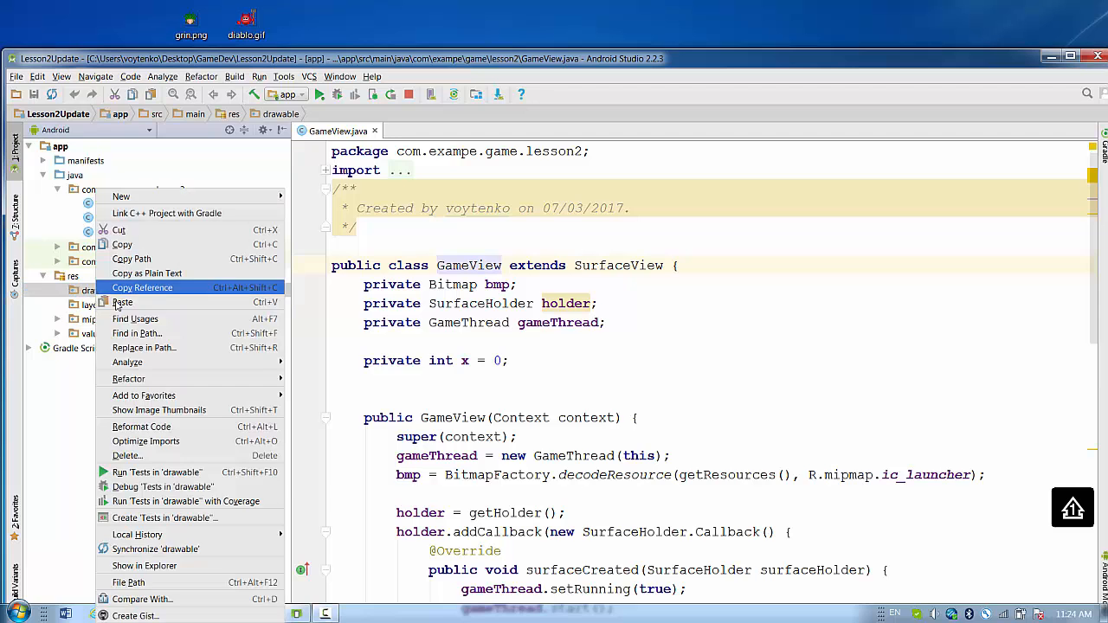
{"action": "left_click", "coordinate": [122, 301]}
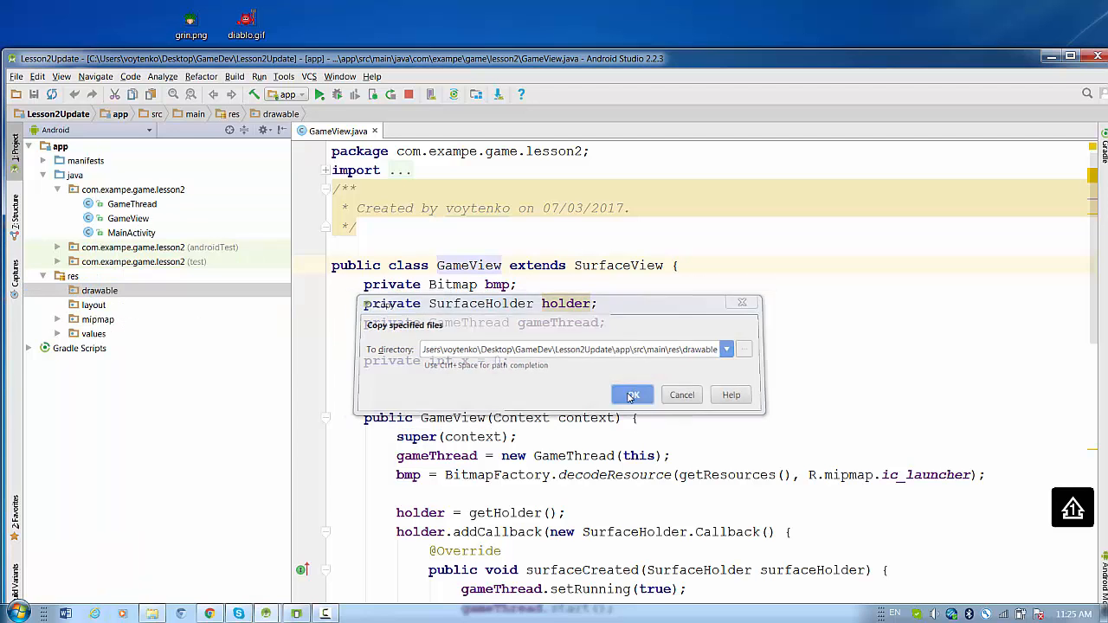
{"action": "left_click", "coordinate": [632, 395]}
{"action": "type", "text": "p"}
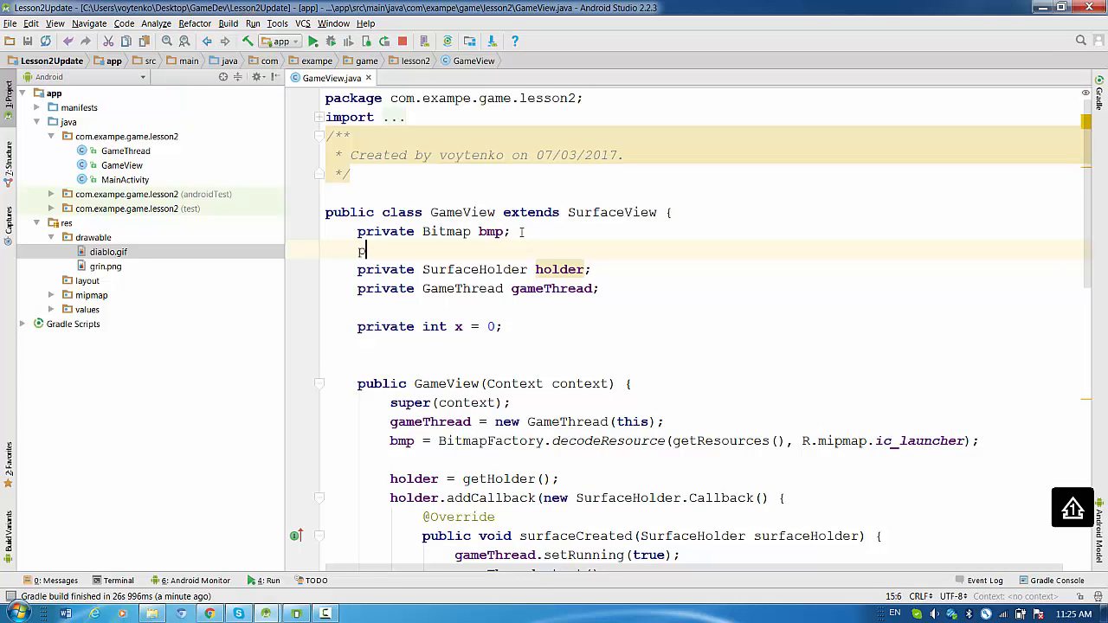
Declare a second field 'private Bitmap bmp2;' below bmp
{"action": "type", "text": "rivate"}
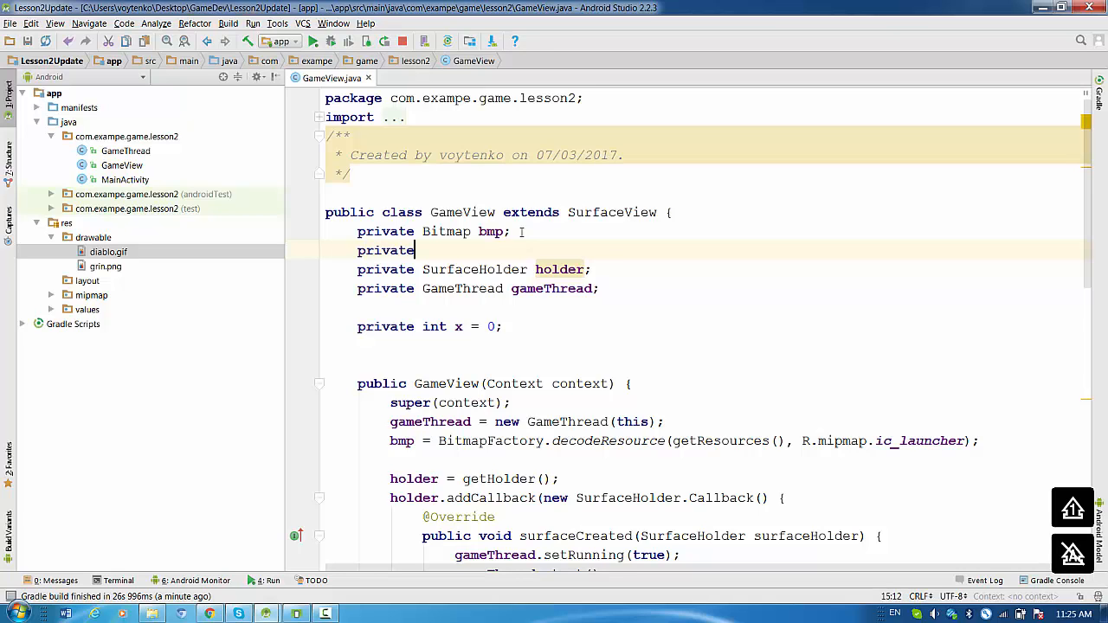
{"action": "type", "text": "Bitmap"}
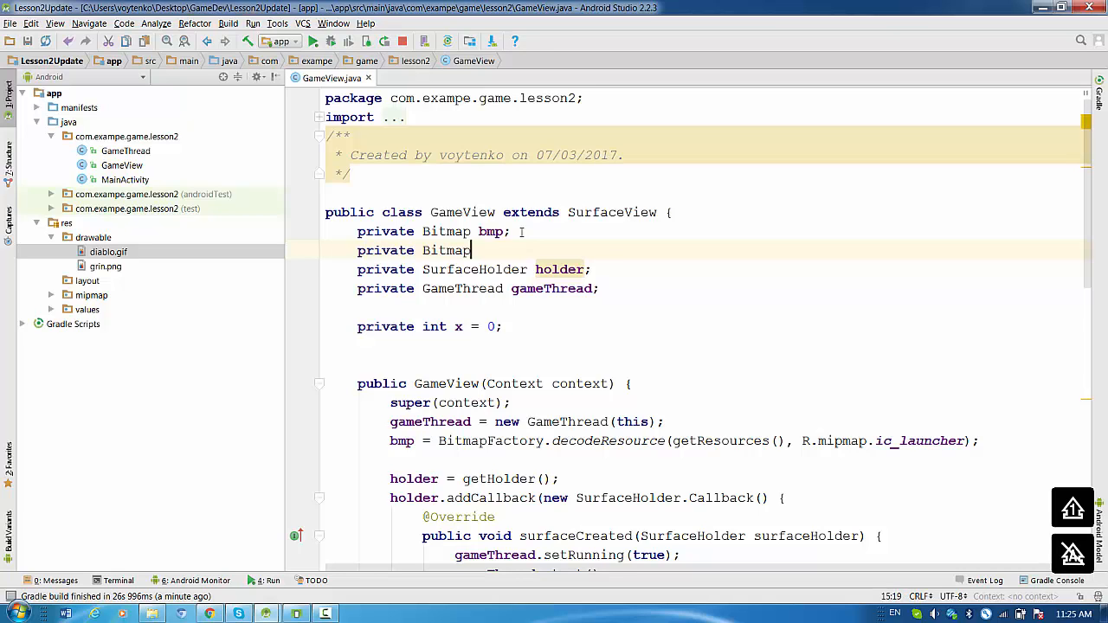
{"action": "type", "text": "bmp2;"}
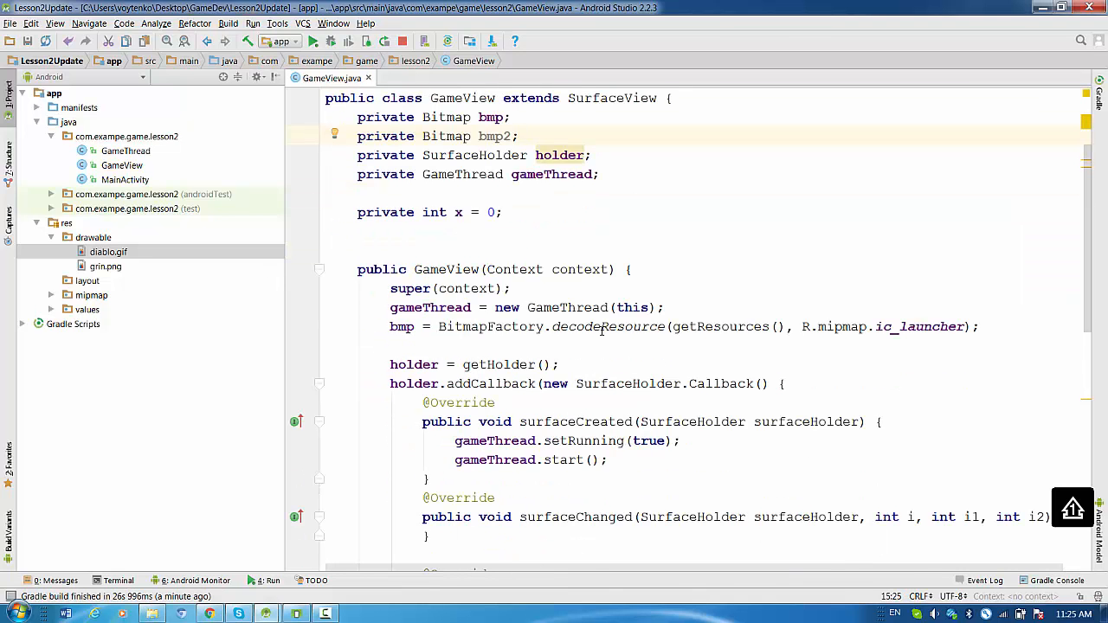
Change the decodeResource call from R.mipmap.ic_launcher to R.drawable.diablo
{"action": "scroll", "scroll_direction": "down", "scroll_amount": 3}
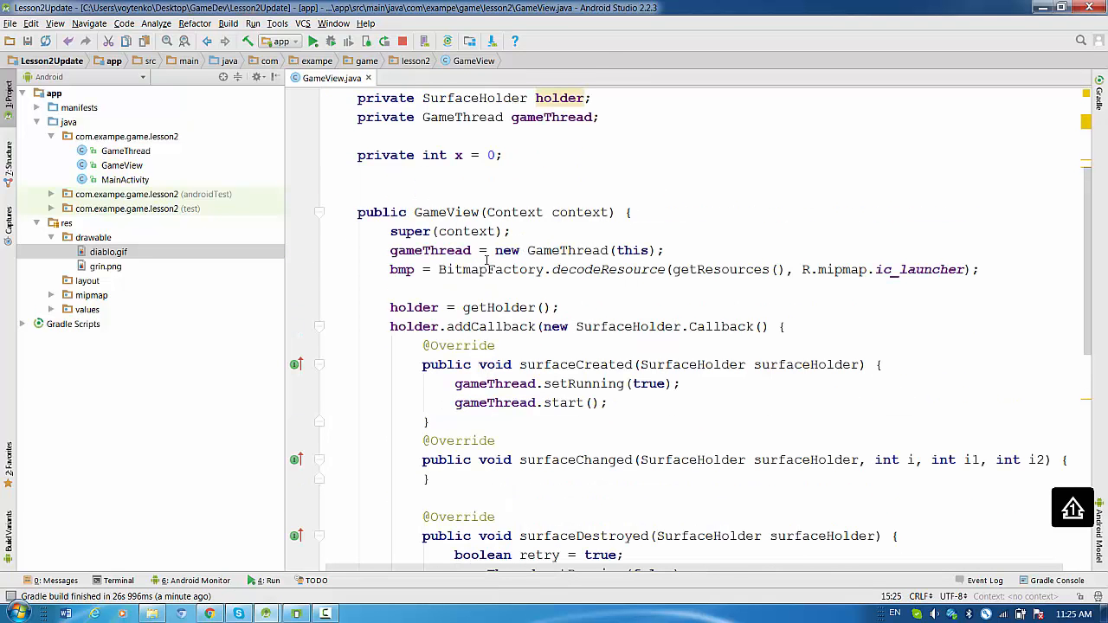
{"action": "left_click", "coordinate": [962, 270]}
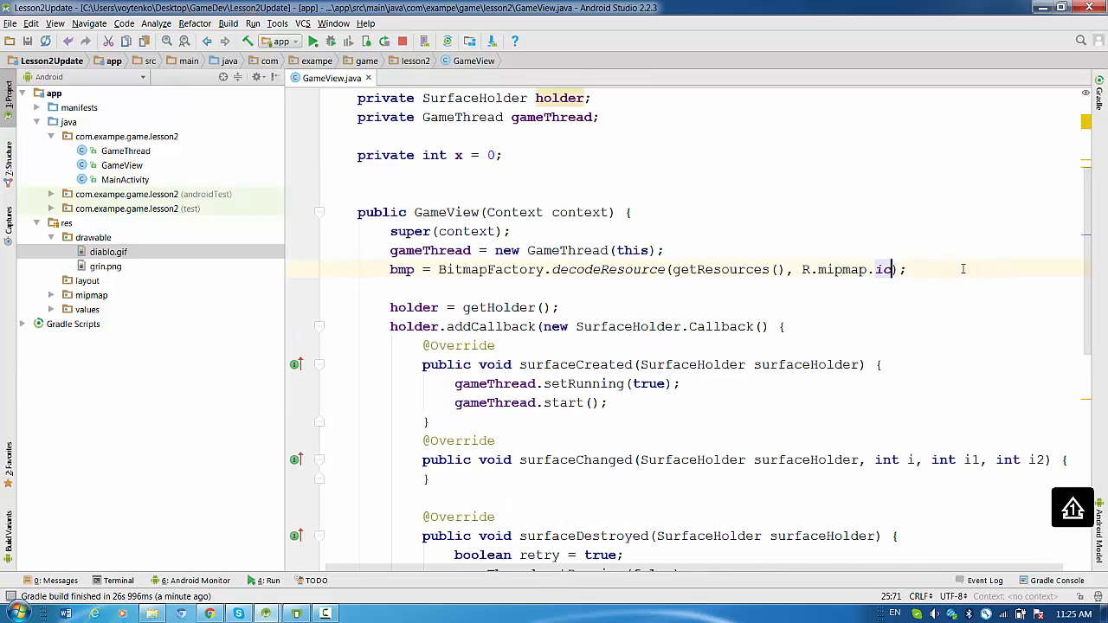
{"action": "key", "text": "BackSpace"}
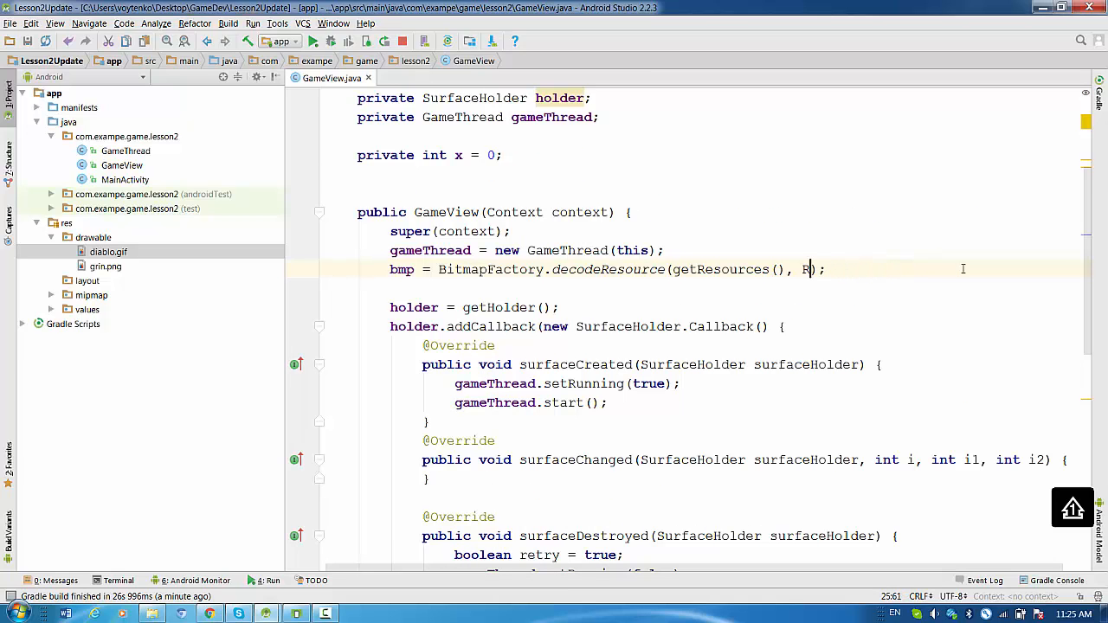
{"action": "type", "text": ".drawable."}
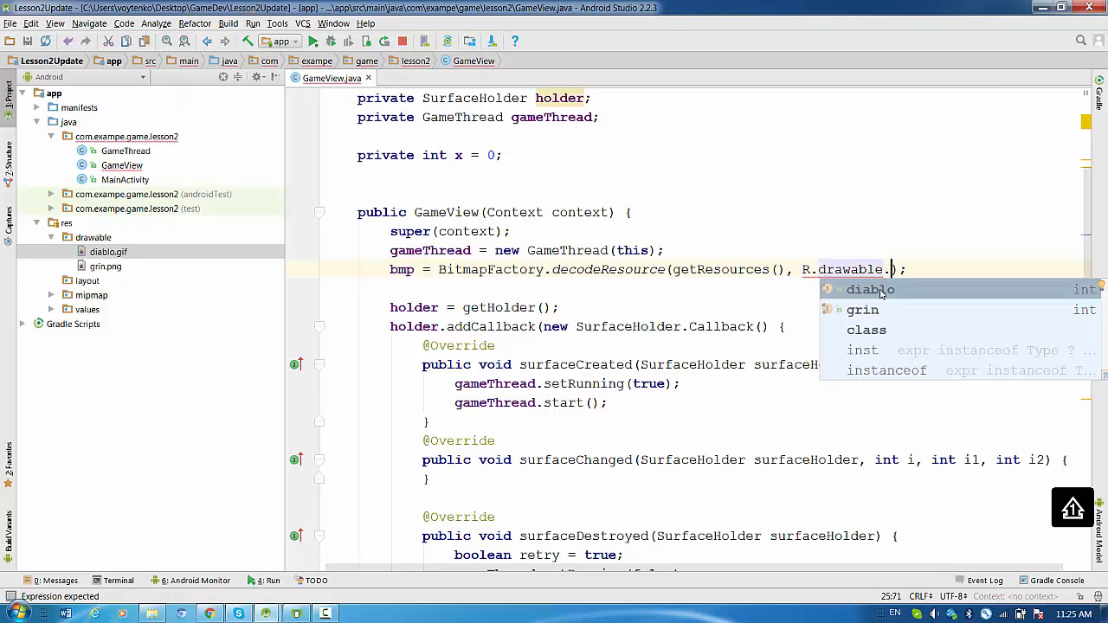
{"action": "left_click", "coordinate": [869, 289]}
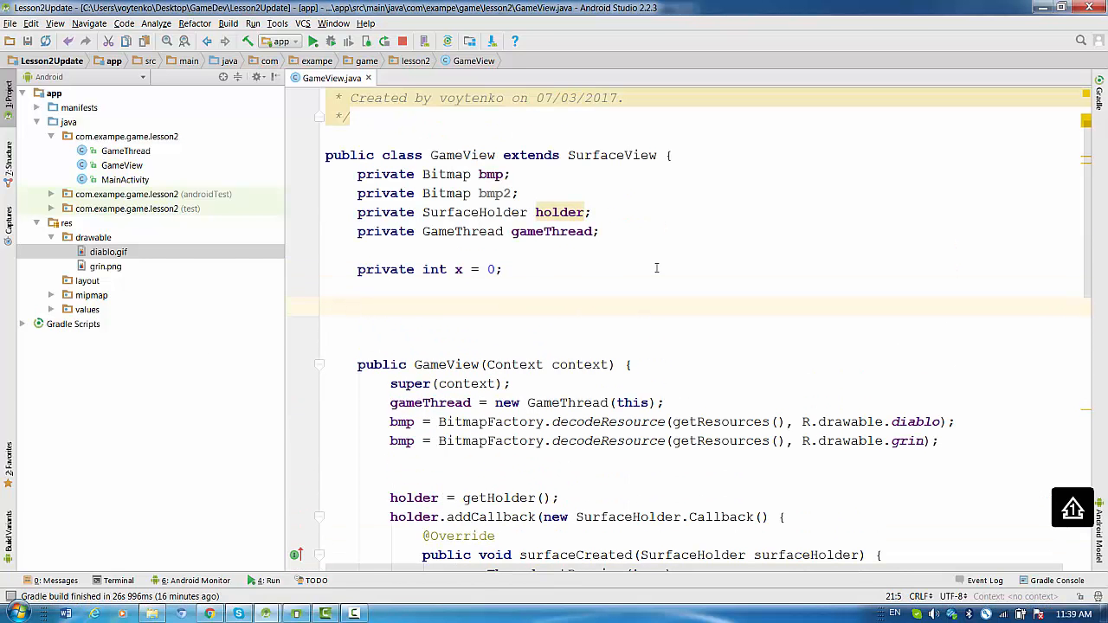
Start the '// first sprite data' block of private int x, y, speed and size fields
{"action": "type", "text": "// first sprite data"}
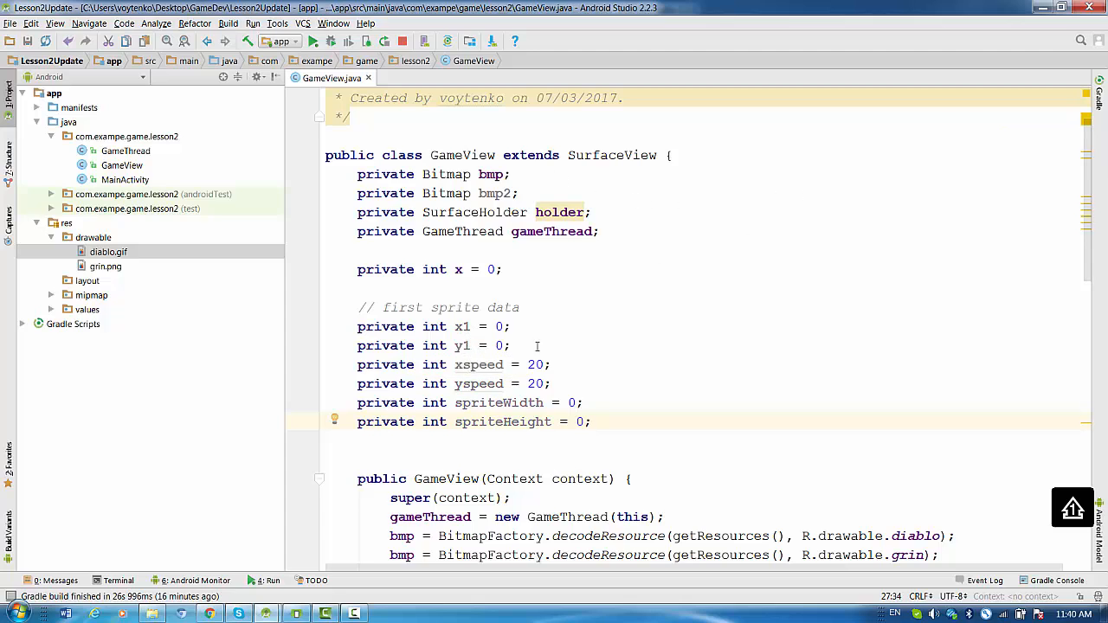
{"action": "mouse_move", "coordinate": [478, 363]}
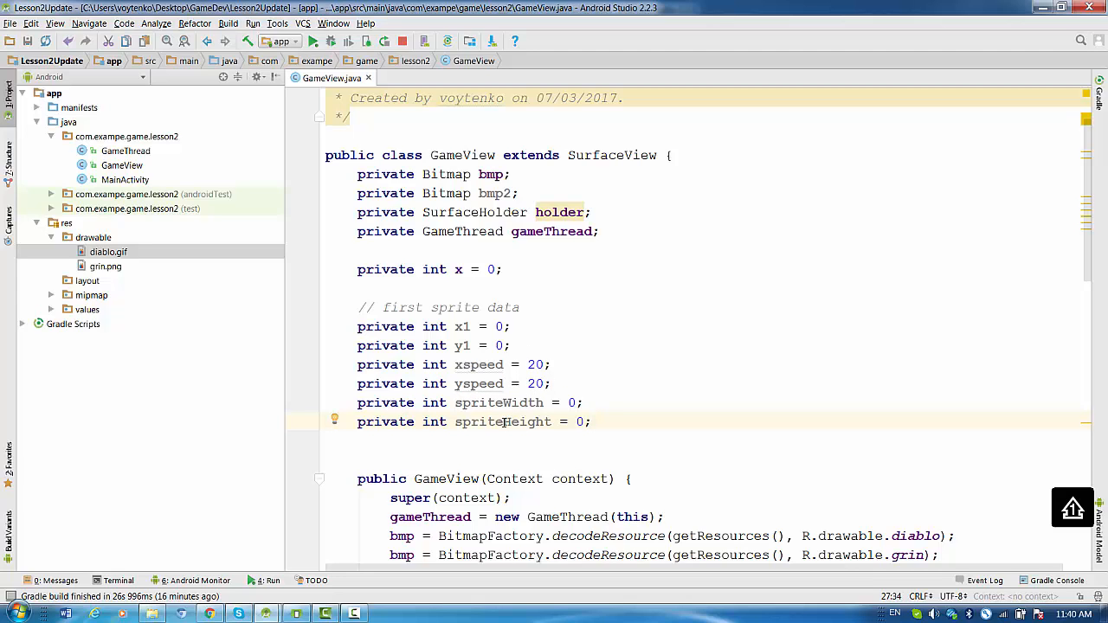
{"action": "mouse_move", "coordinate": [500, 422]}
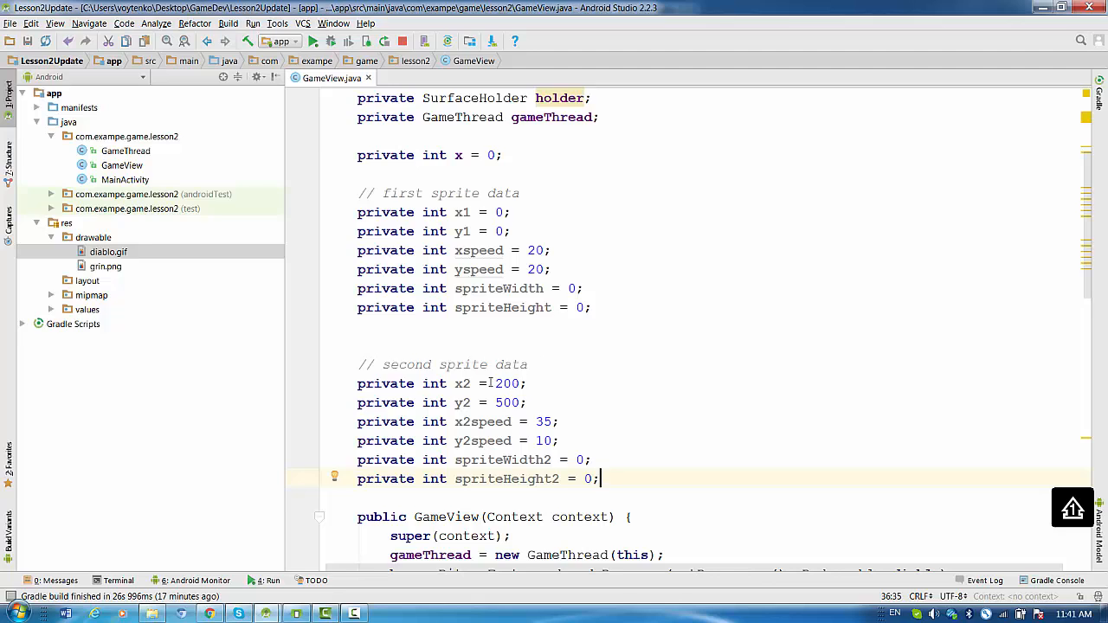
{"action": "mouse_move", "coordinate": [483, 423]}
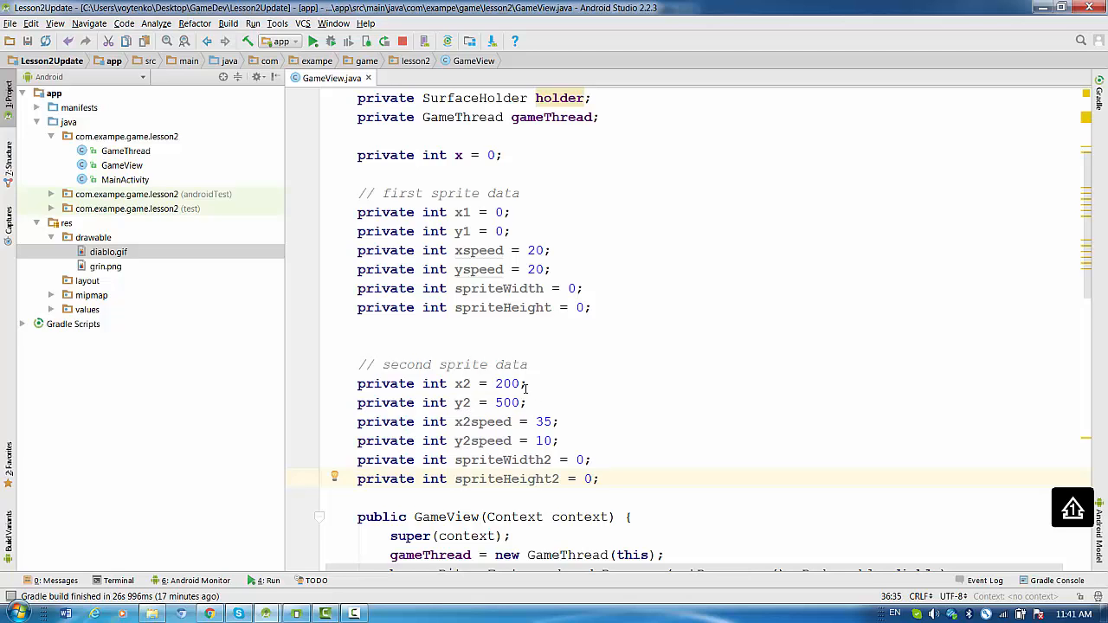
{"action": "mouse_move", "coordinate": [483, 430]}
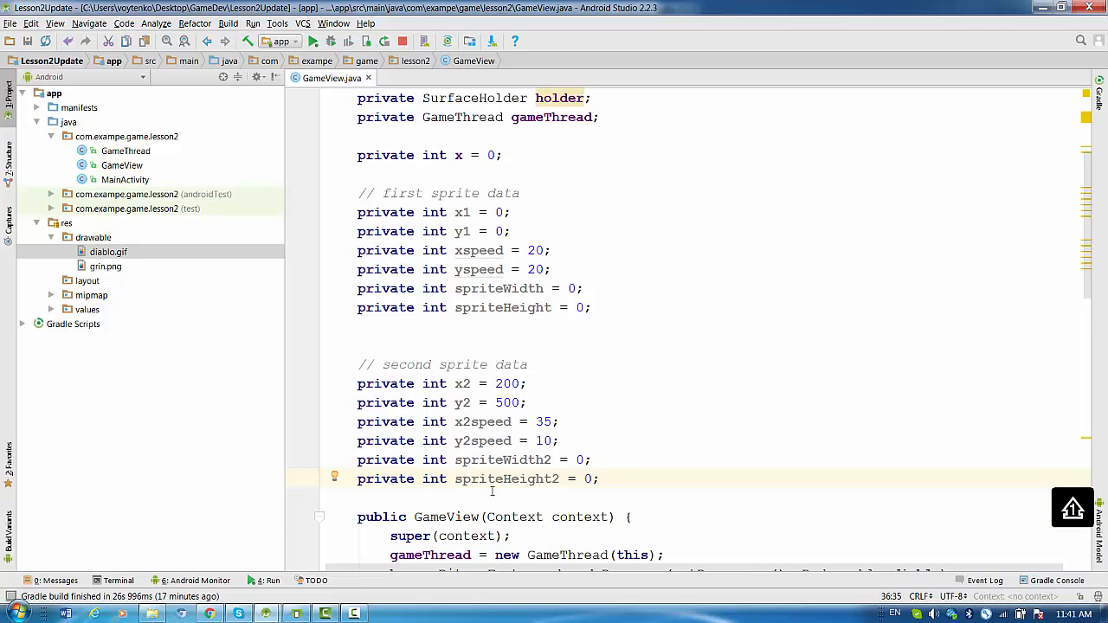
{"action": "mouse_move", "coordinate": [505, 478]}
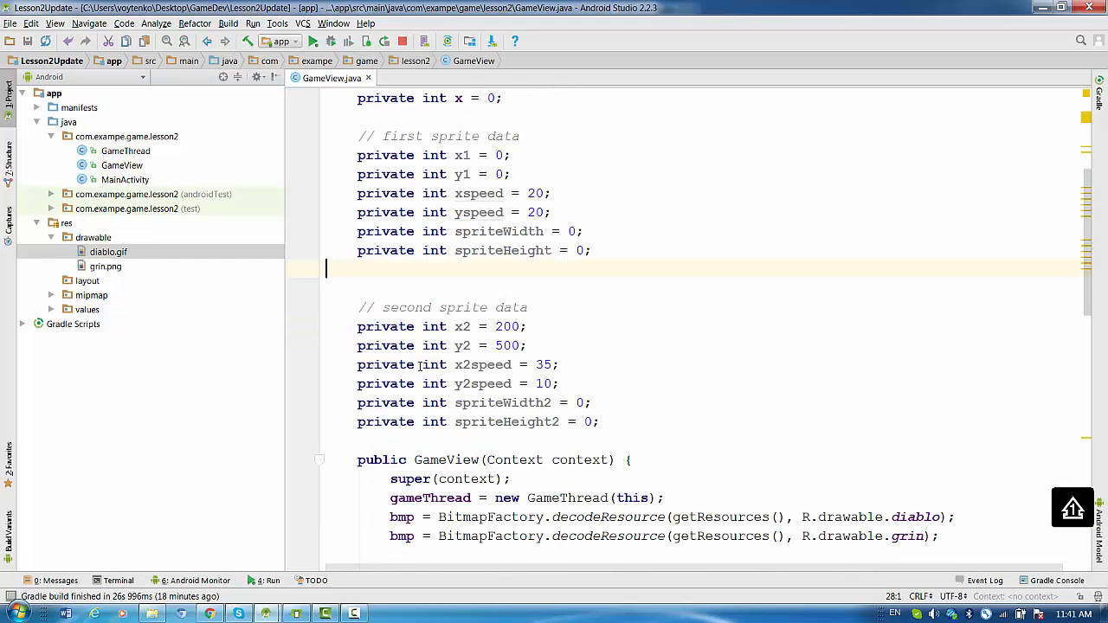
Assign spriteWidth/Height from bmp and spriteWidth2/Height2 from bmp2 in the constructor
{"action": "scroll", "scroll_direction": "down", "scroll_amount": 3}
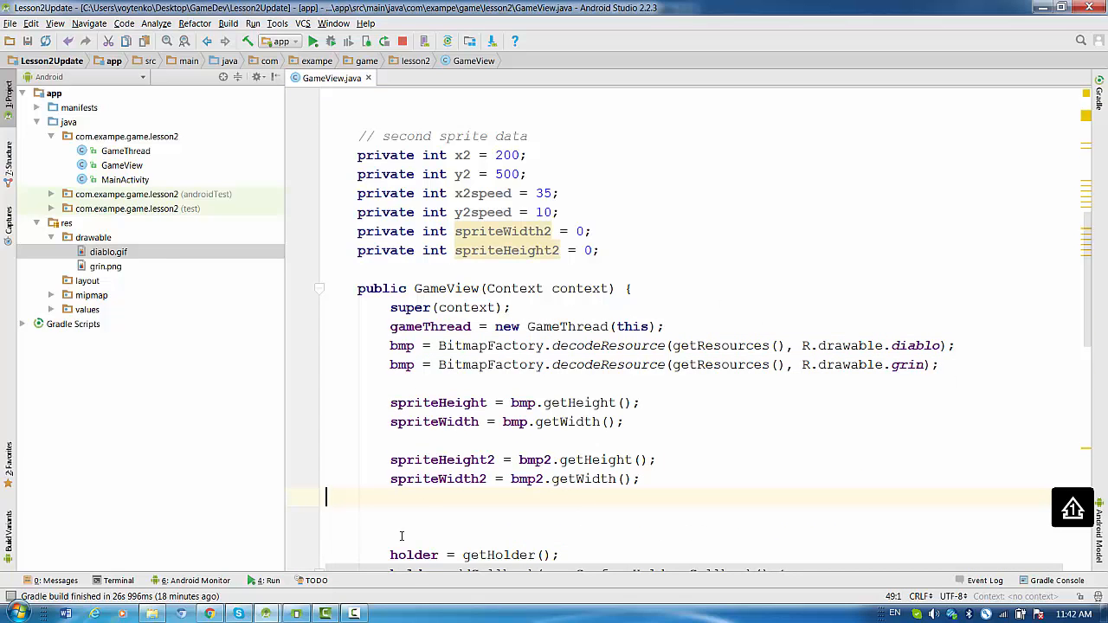
{"action": "mouse_move", "coordinate": [540, 413]}
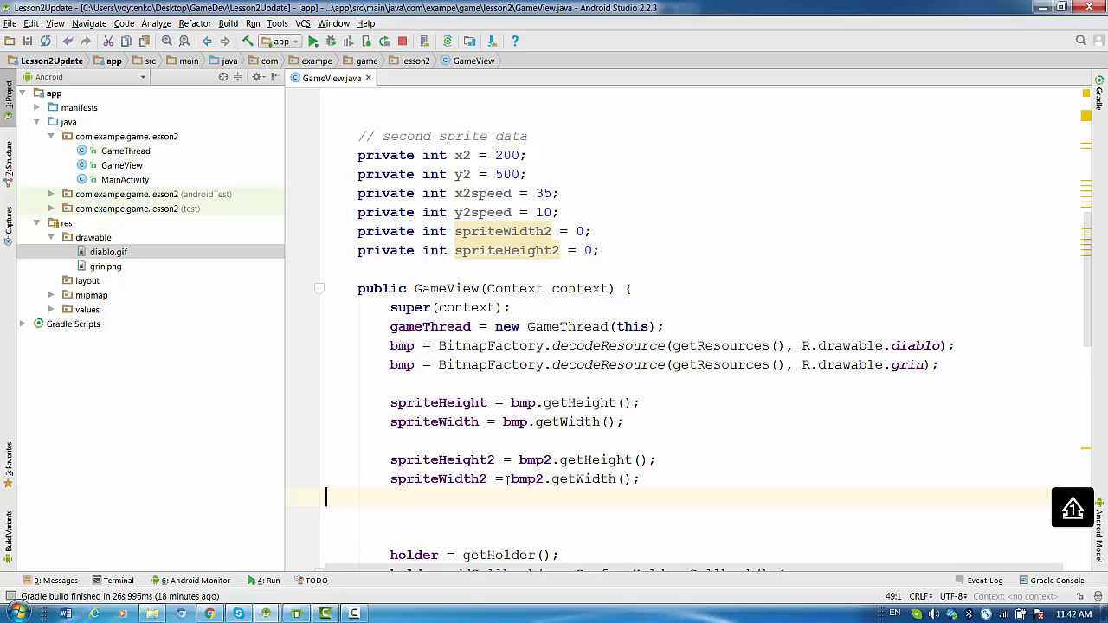
{"action": "scroll", "scroll_direction": "down", "scroll_amount": 3}
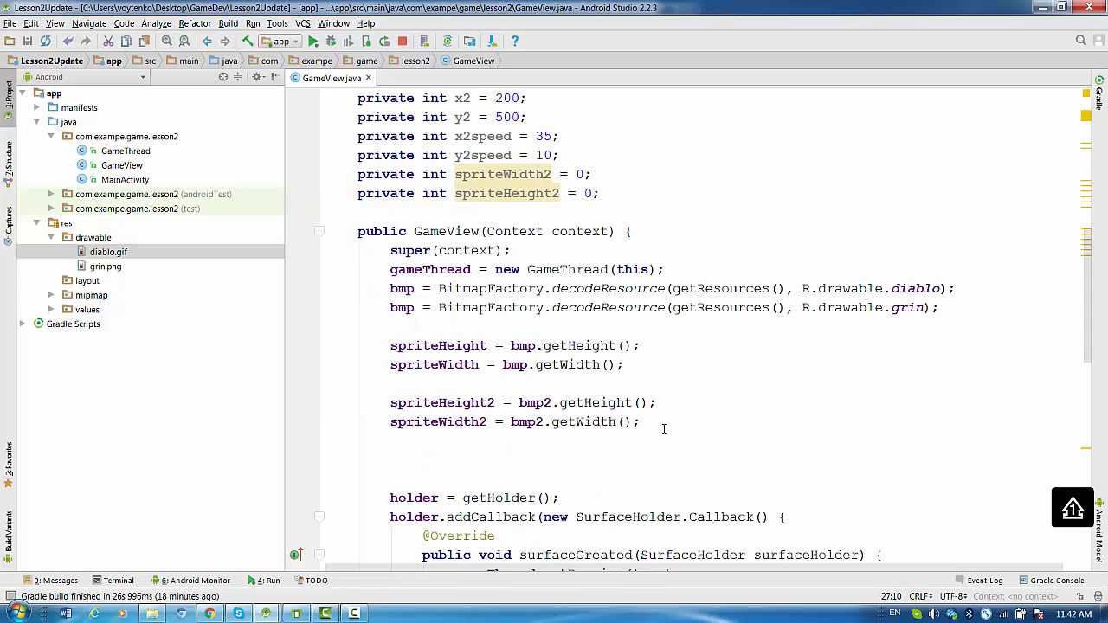
{"action": "left_click_drag", "start_coordinate": [390, 346], "coordinate": [640, 422]}
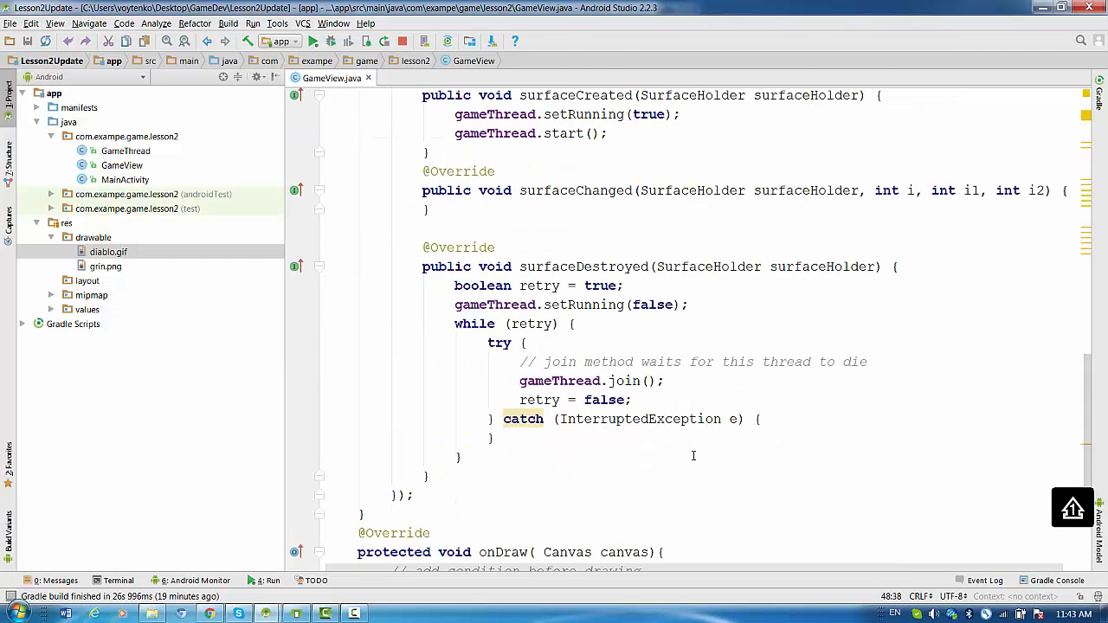
Add x2 = x2 + x2speed; and y2 = y2 + yspeed; to onDraw, completing yspeed via autocomplete
{"action": "scroll", "scroll_direction": "down", "scroll_amount": 3}
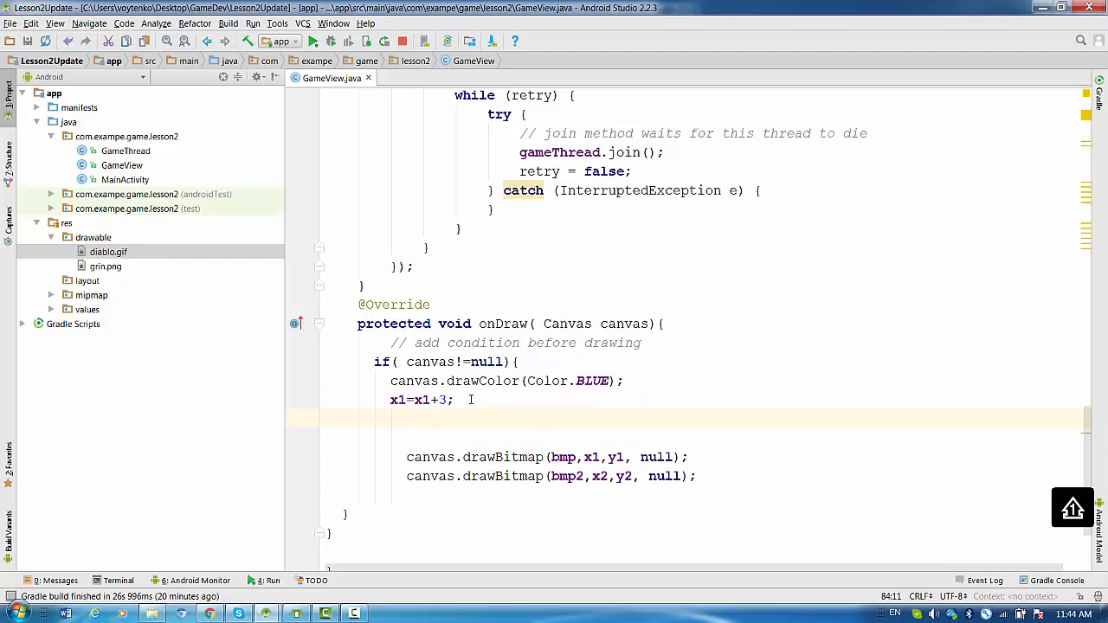
{"action": "type", "text": "y1= y1+3;"}
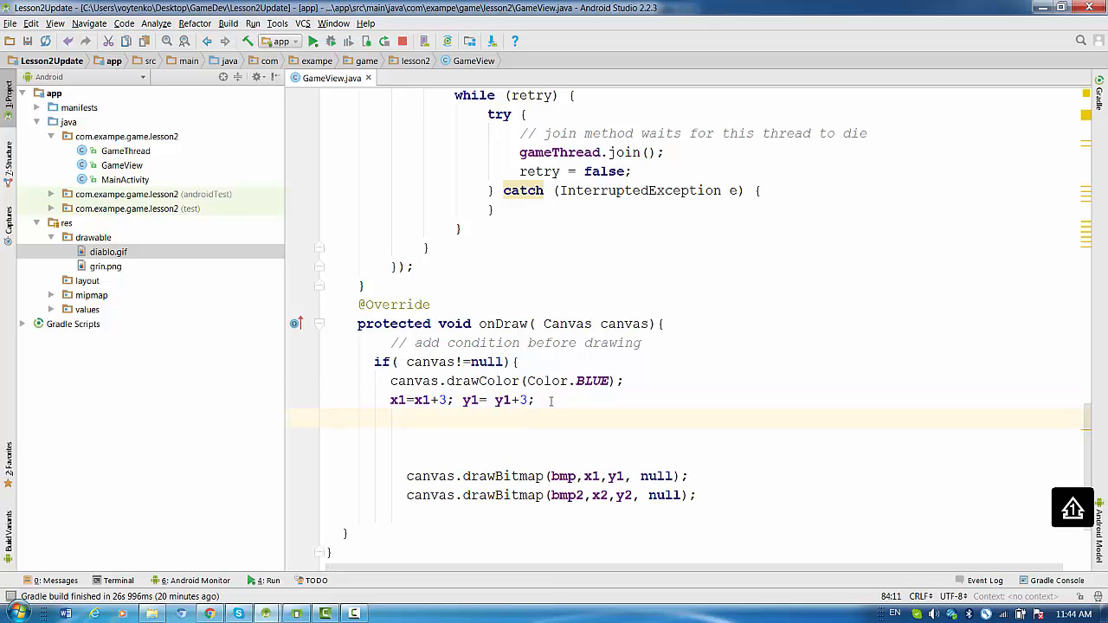
{"action": "type", "text": "x2"}
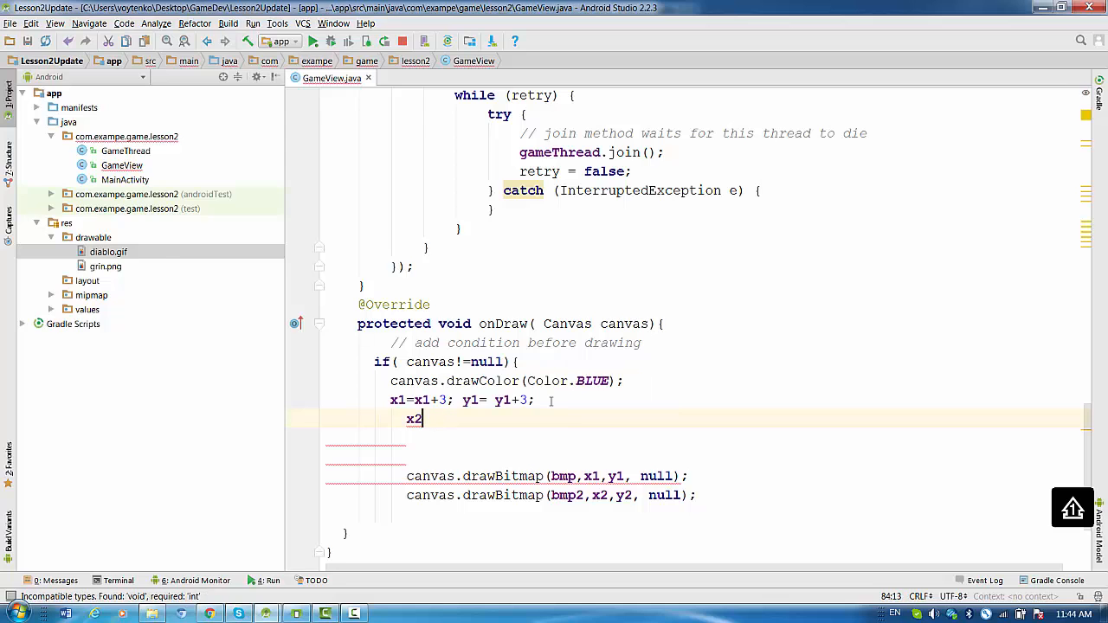
{"action": "type", "text": "="}
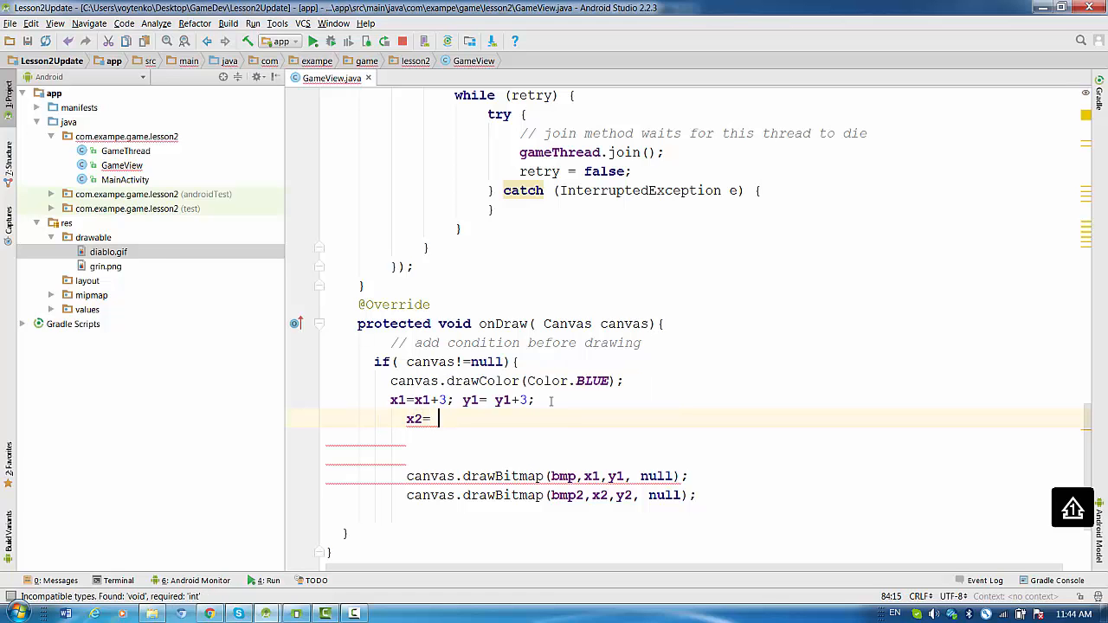
{"action": "type", "text": "x2+"}
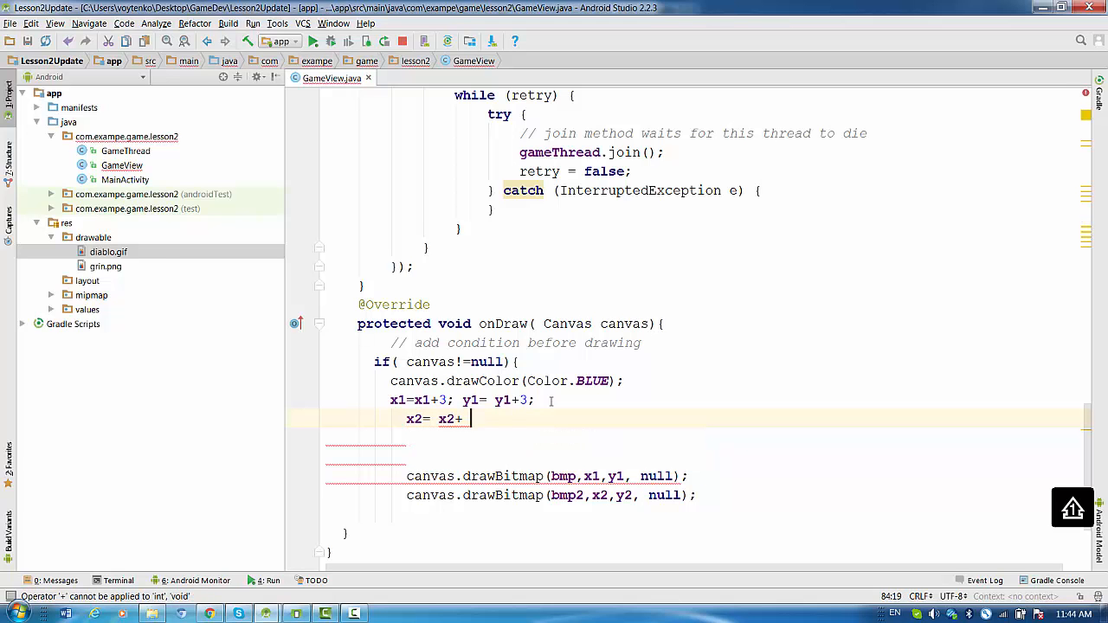
{"action": "type", "text": "x2speed;"}
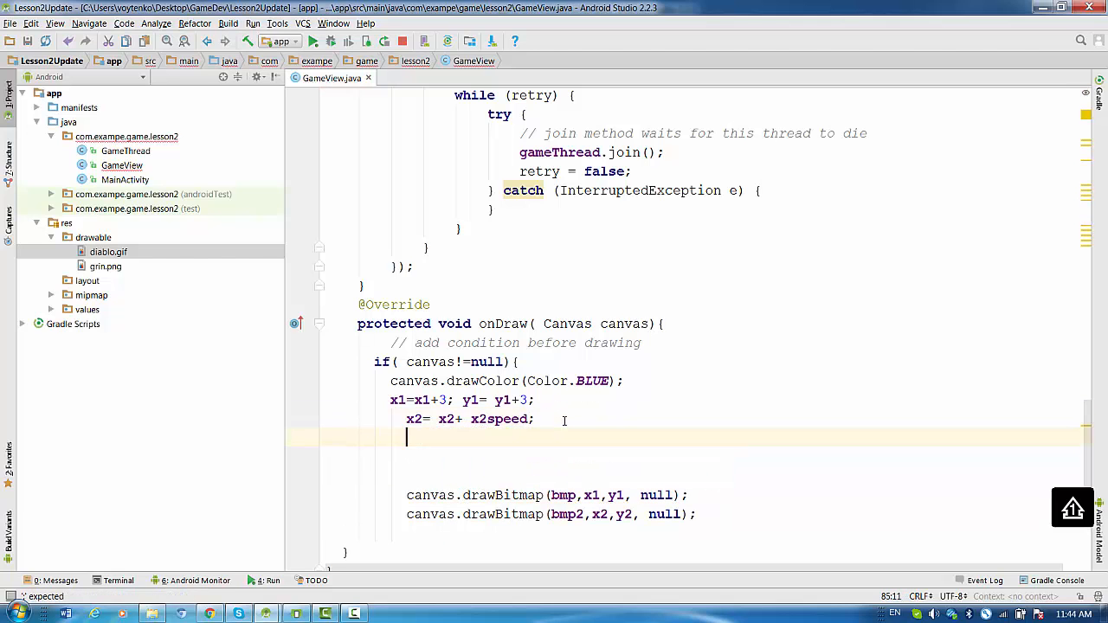
{"action": "type", "text": "y2 = y2 +"}
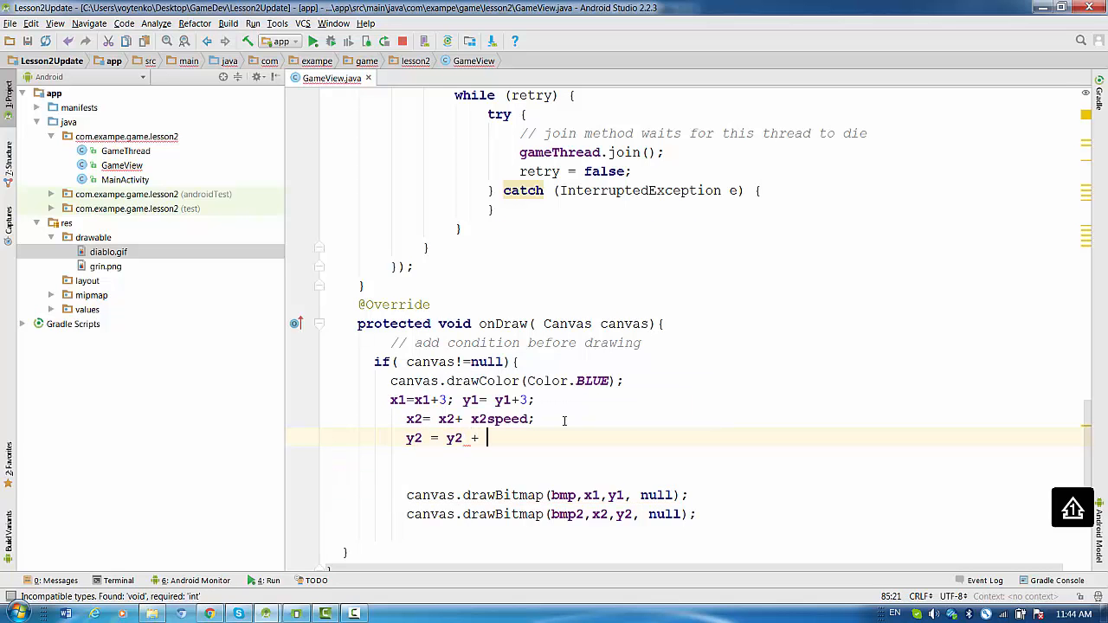
{"action": "type", "text": "y"}
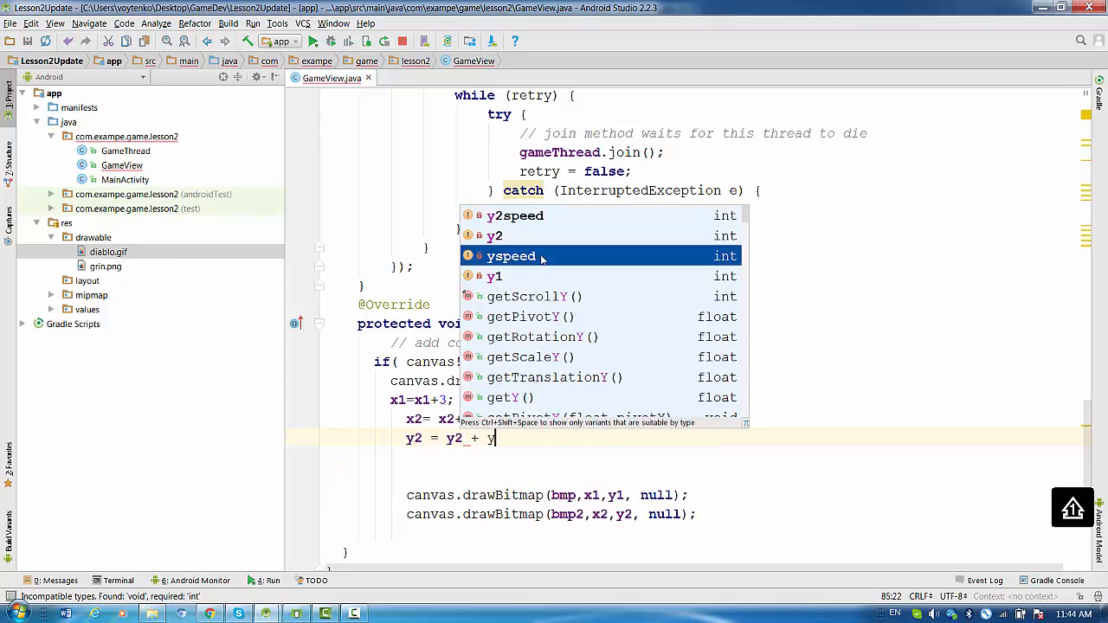
{"action": "left_click", "coordinate": [511, 257]}
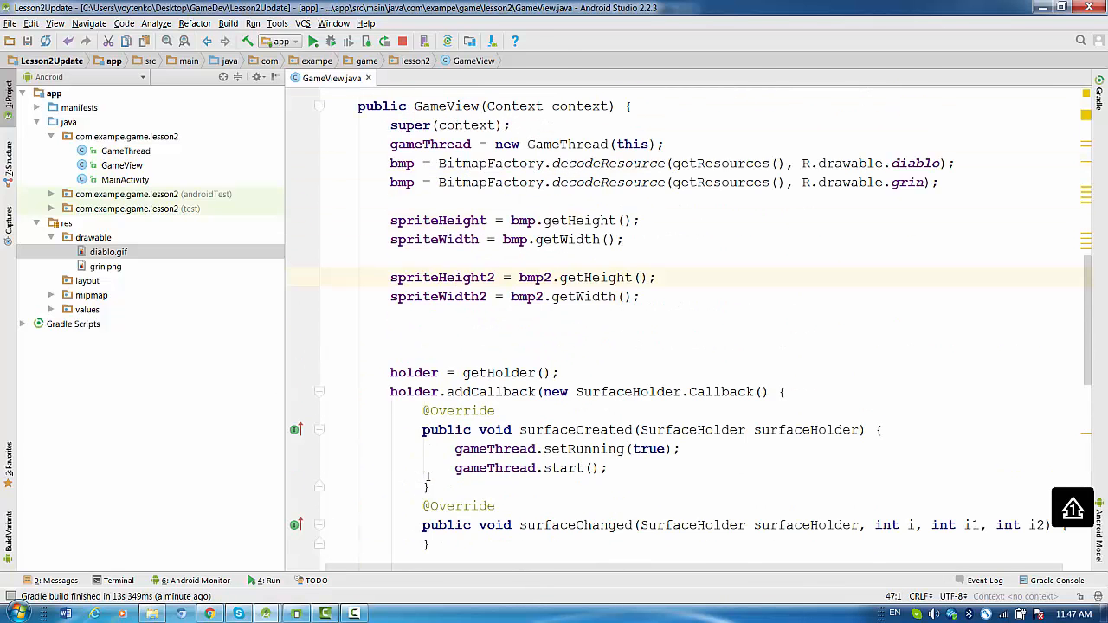
Scroll to the constructor and make the grin decodeResource assign to bmp2 instead of bmp
{"action": "scroll", "scroll_direction": "down", "scroll_amount": 3}
{"action": "type", "text": "2"}
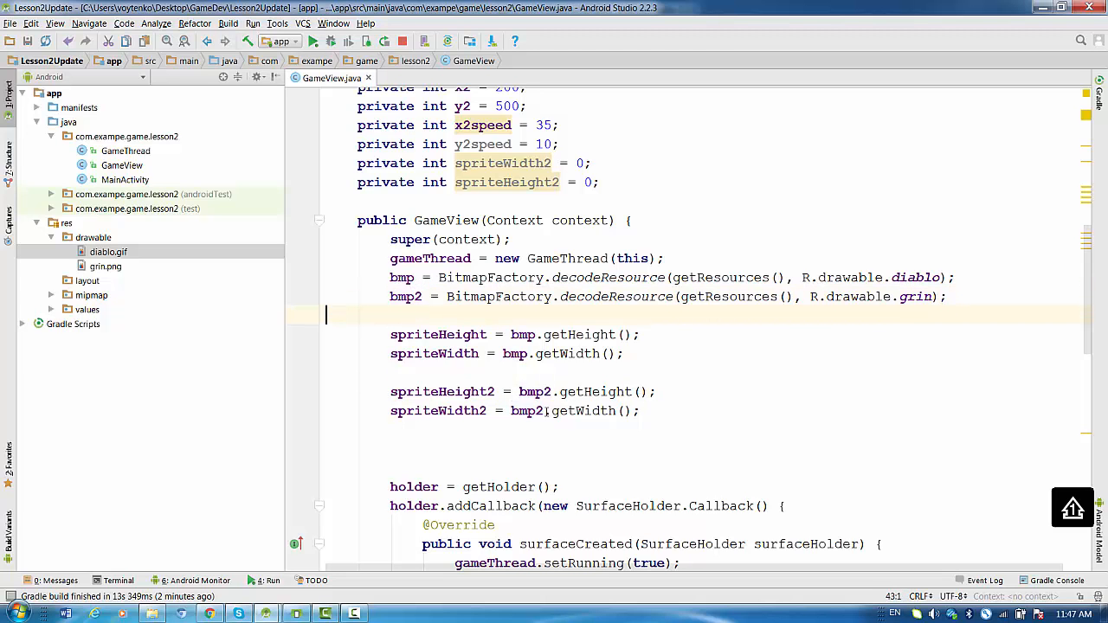
{"action": "scroll", "scroll_direction": "down", "scroll_amount": 3}
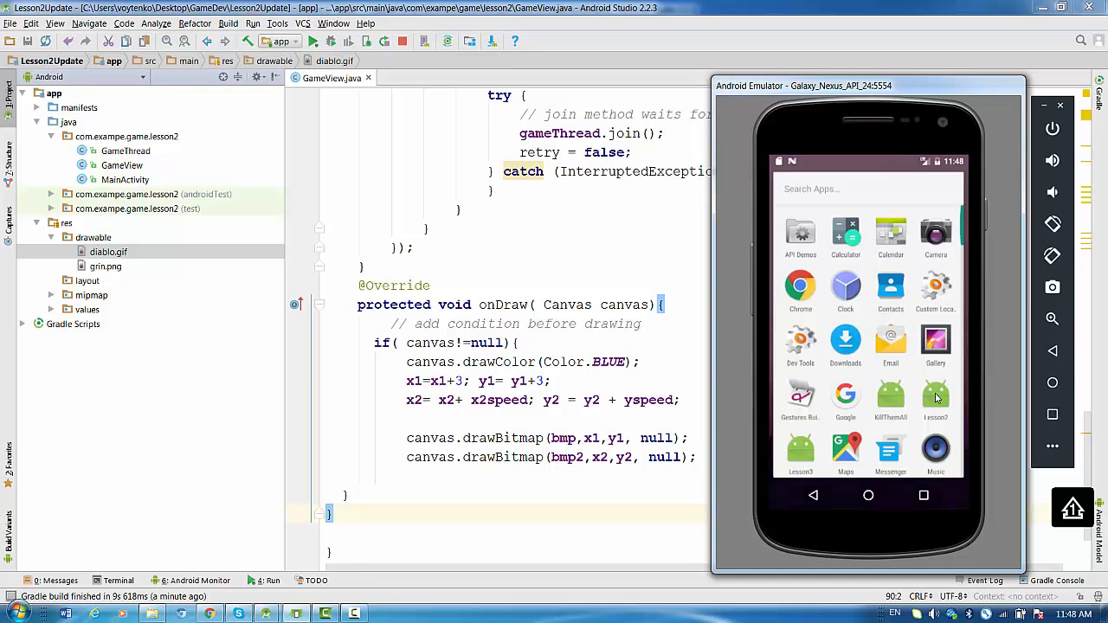
Launch the game app on the Galaxy Nexus emulator to watch the sprites move
{"action": "left_click", "coordinate": [935, 398]}
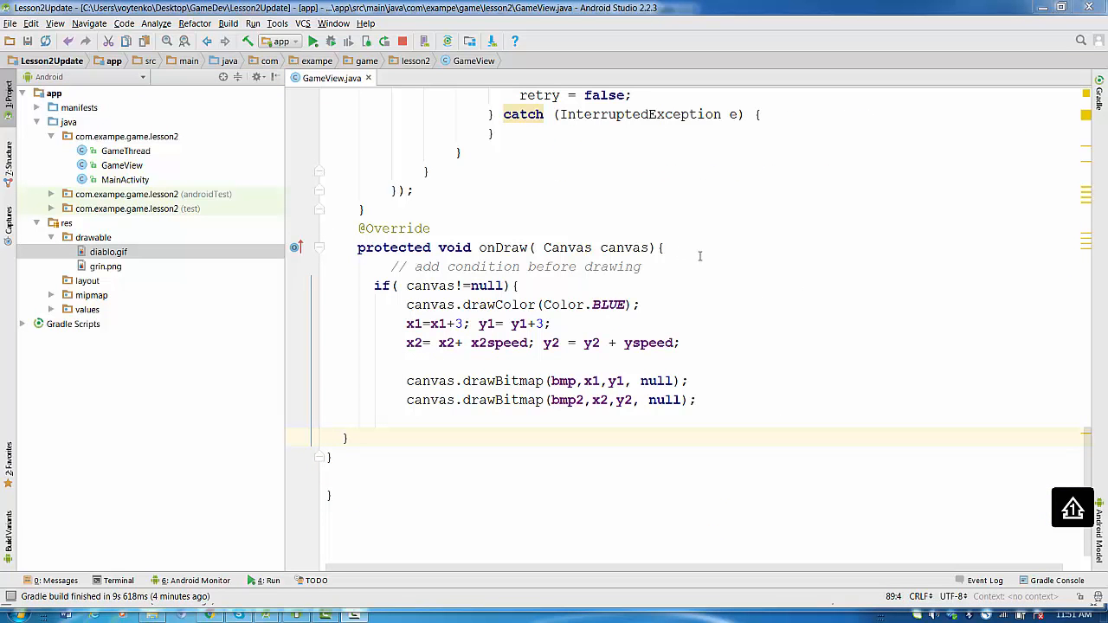
{"action": "mouse_move", "coordinate": [732, 237]}
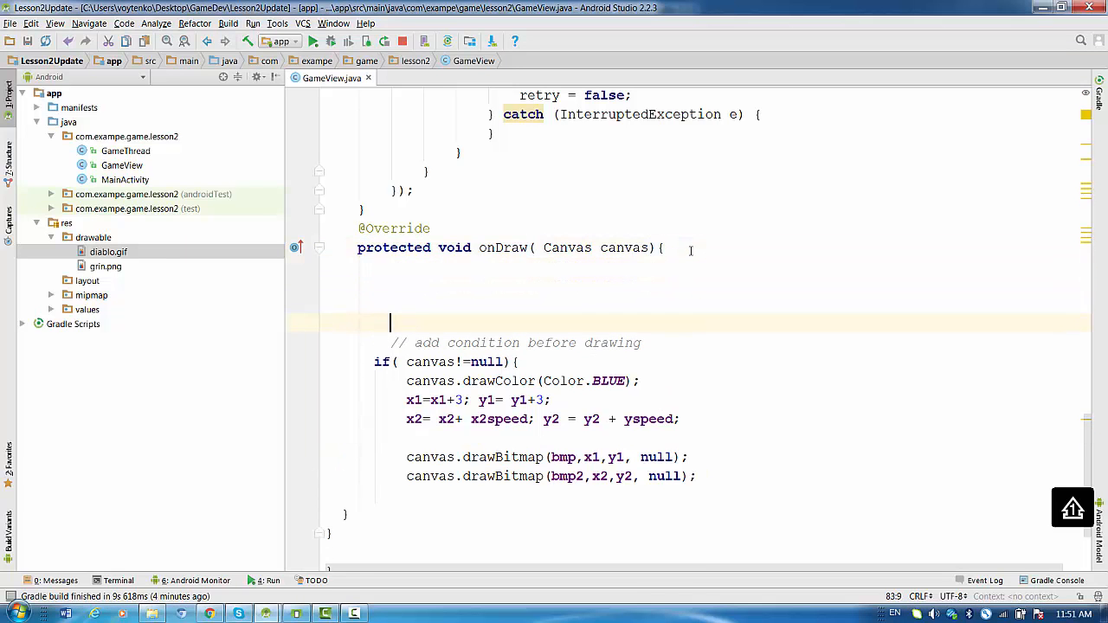
Write the '// border collision' comment heading the first sprite's edge checks in onDraw
{"action": "type", "text": "//"}
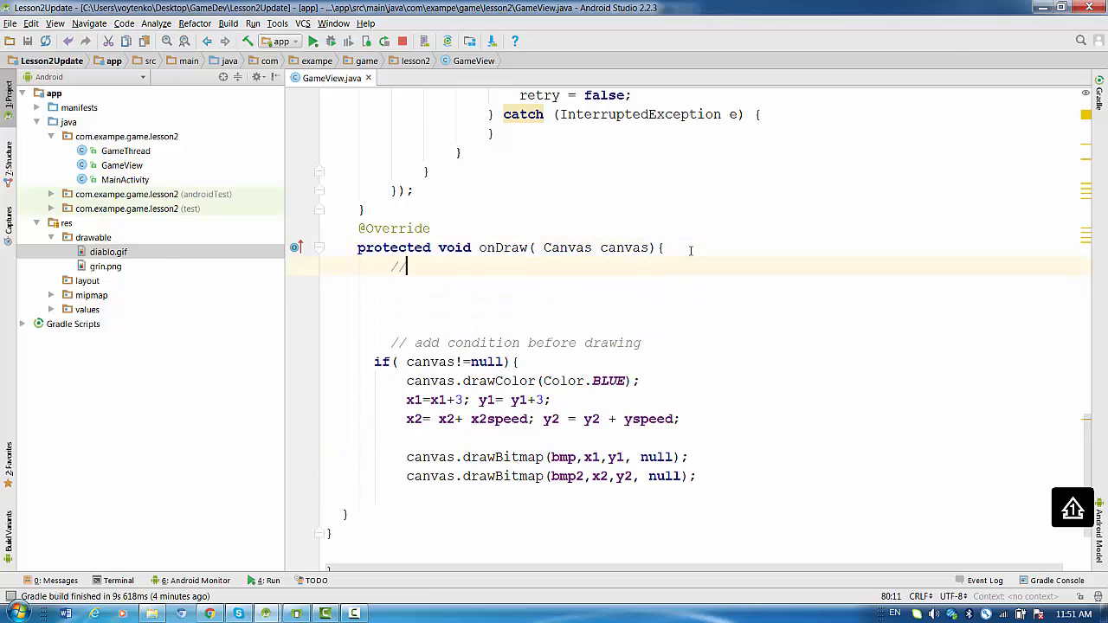
{"action": "type", "text": "boder c"}
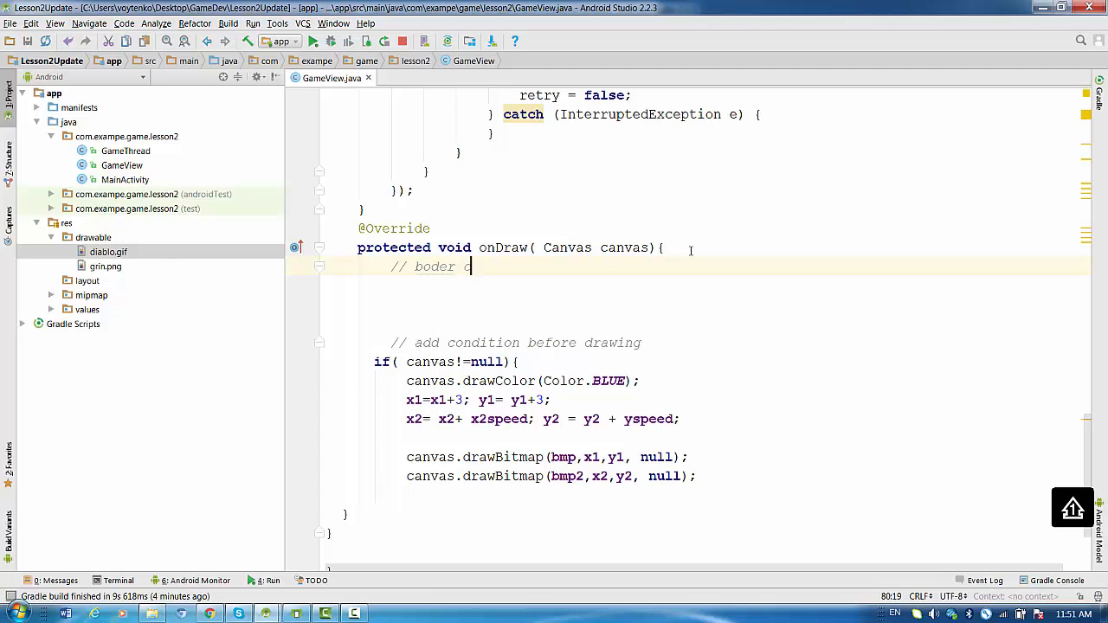
{"action": "type", "text": "ollisoid"}
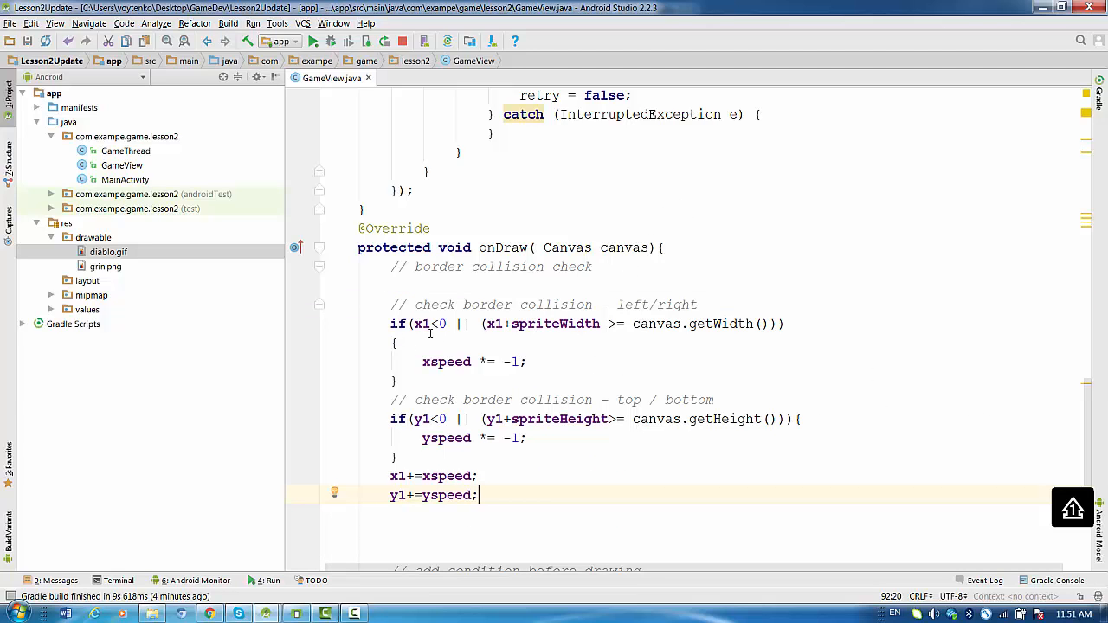
{"action": "mouse_move", "coordinate": [502, 336]}
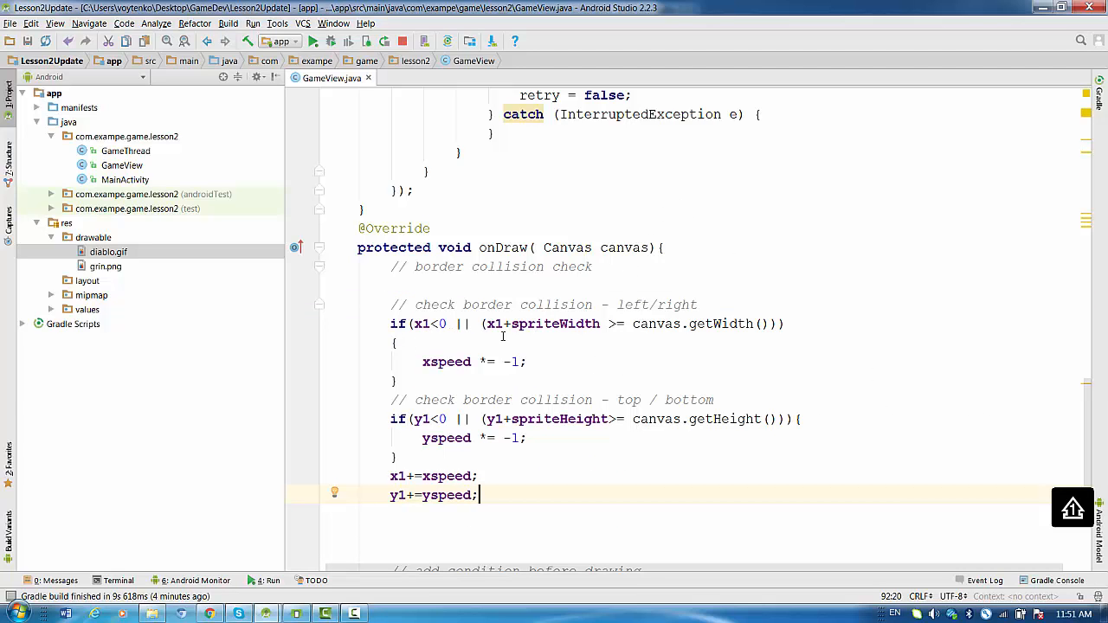
{"action": "mouse_move", "coordinate": [620, 337]}
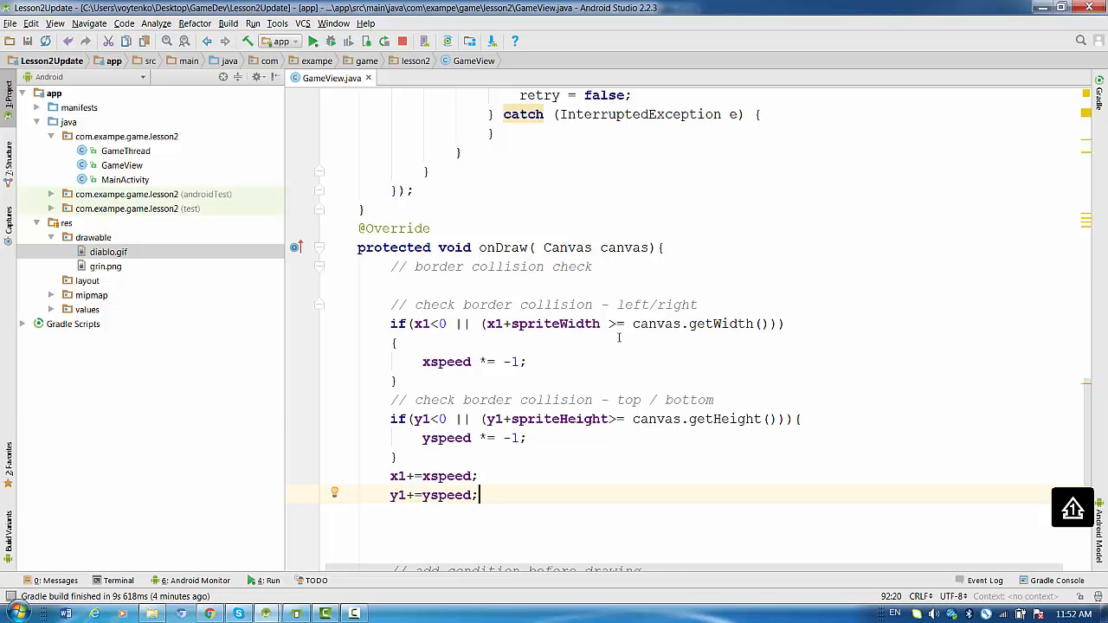
{"action": "mouse_move", "coordinate": [743, 335]}
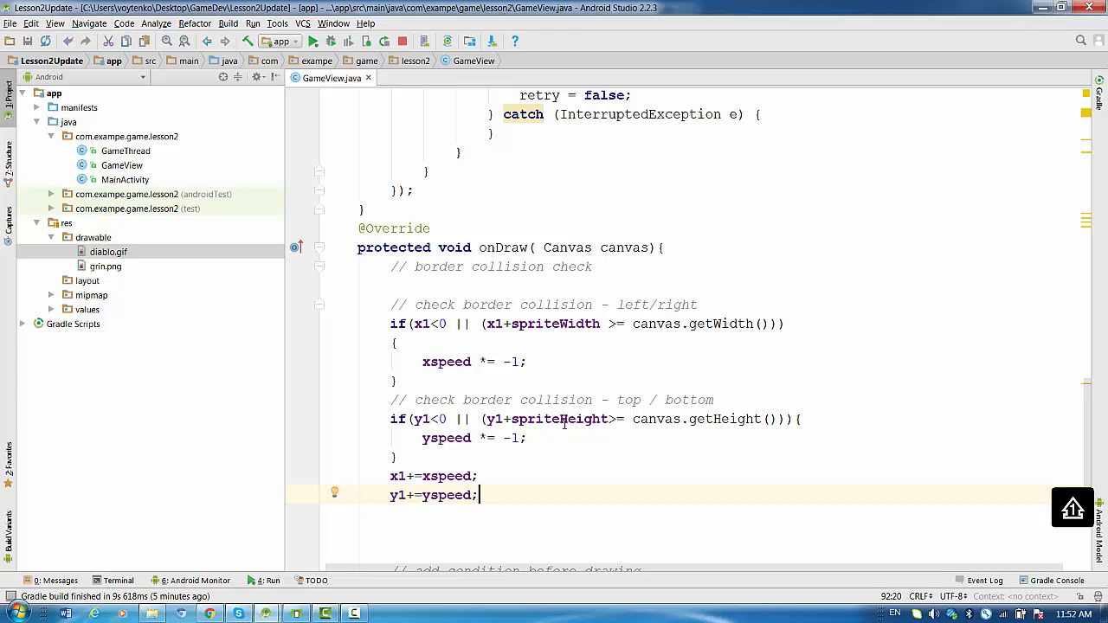
{"action": "mouse_move", "coordinate": [512, 461]}
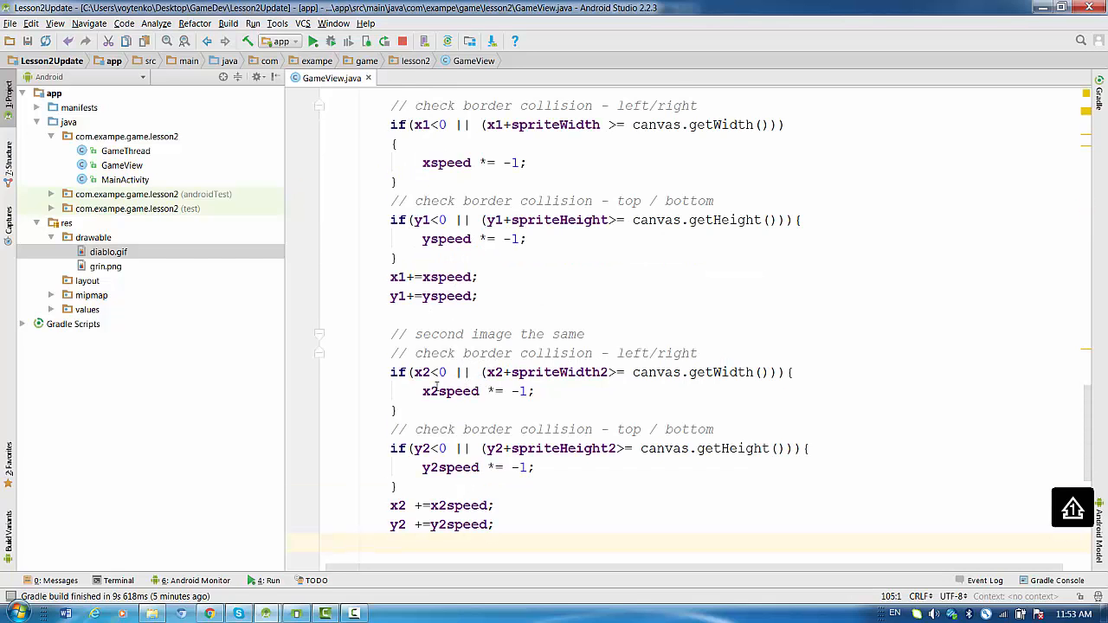
Rename the copied collision block's variables to x2, y2, x2speed, y2speed and sprite sizes 2
{"action": "double_click", "coordinate": [423, 372]}
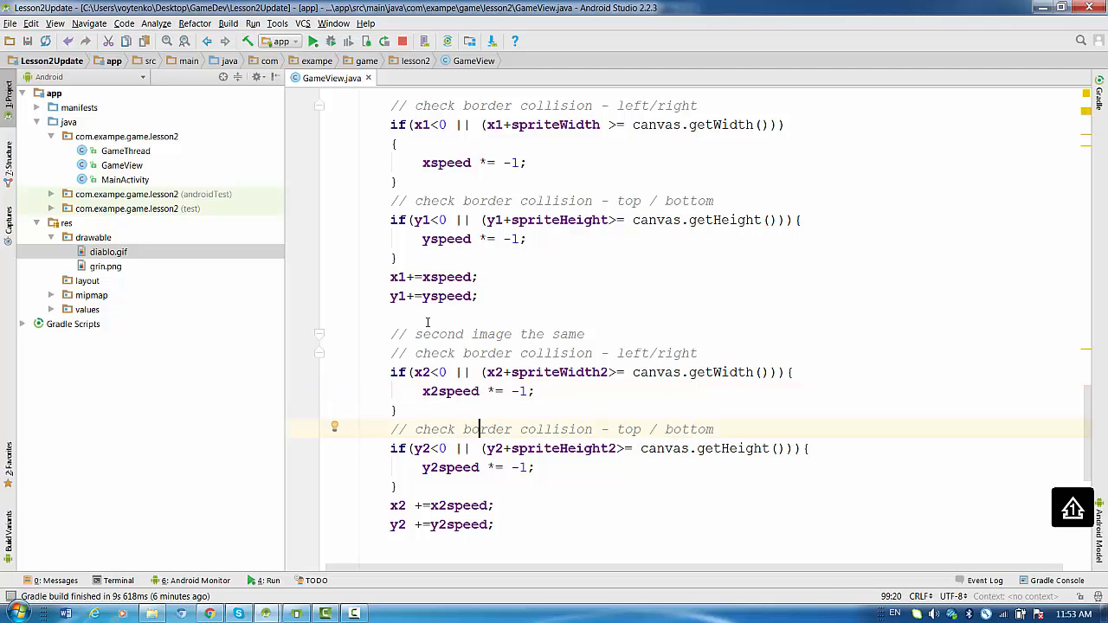
{"action": "double_click", "coordinate": [422, 448]}
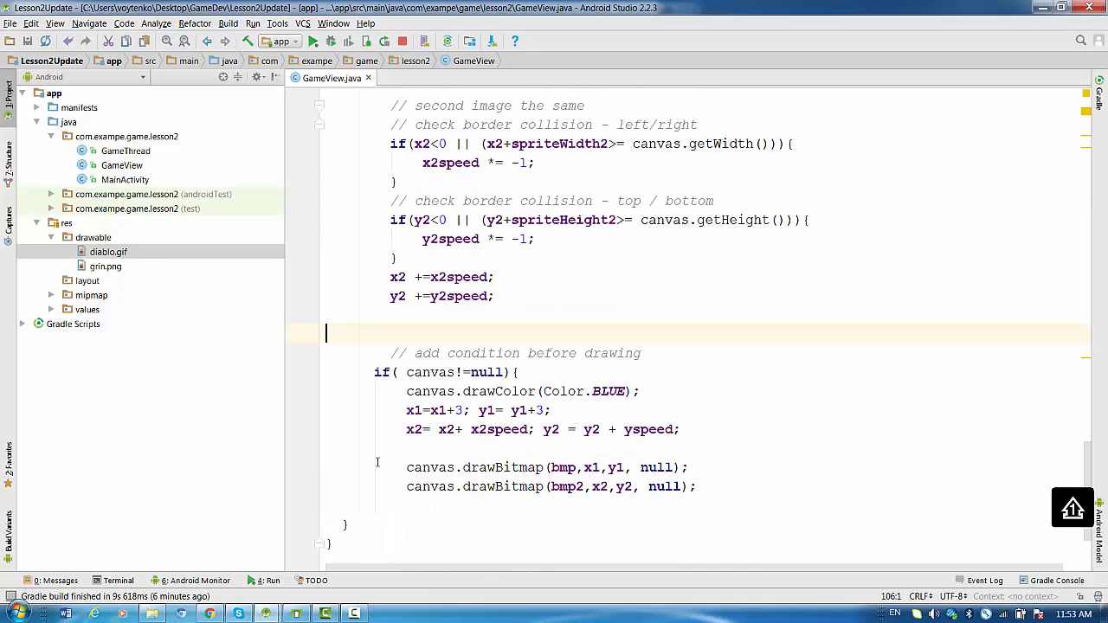
Delete the old x1=x1+3 and x2=x2+x2speed lines inside if(canvas!=null)
{"action": "left_click", "coordinate": [379, 447]}
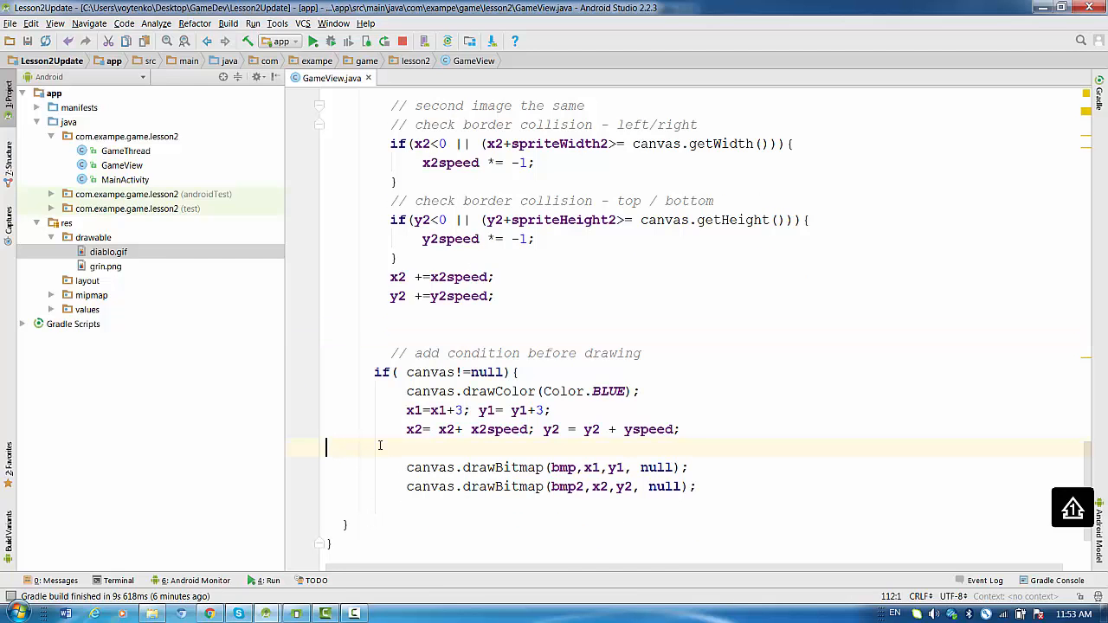
{"action": "left_click", "coordinate": [429, 445]}
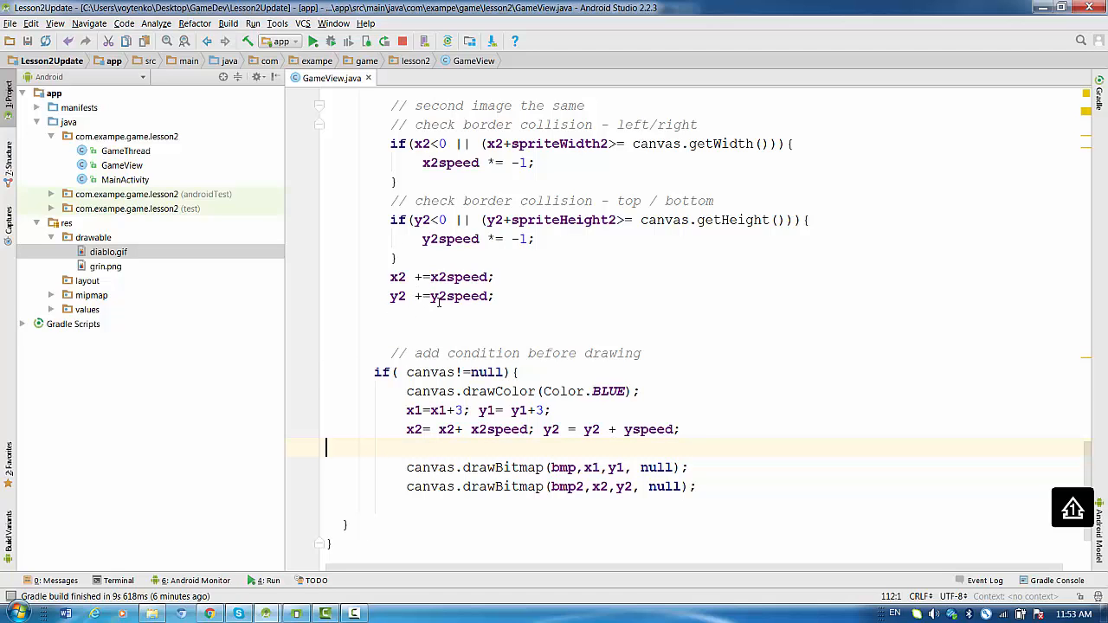
{"action": "left_click", "coordinate": [679, 430]}
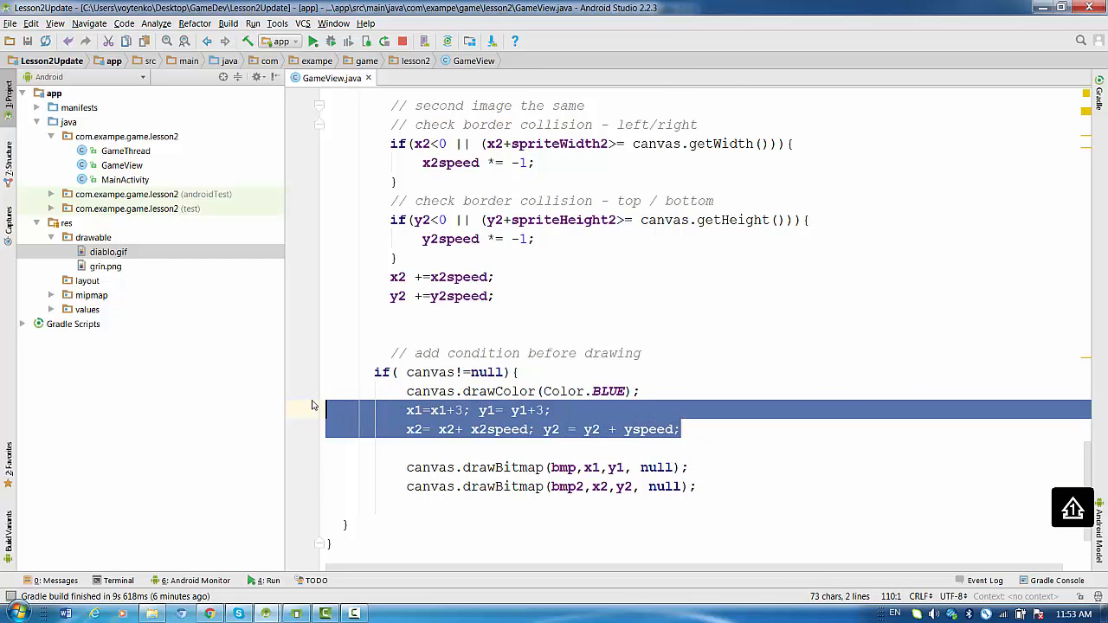
{"action": "key", "text": "Delete"}
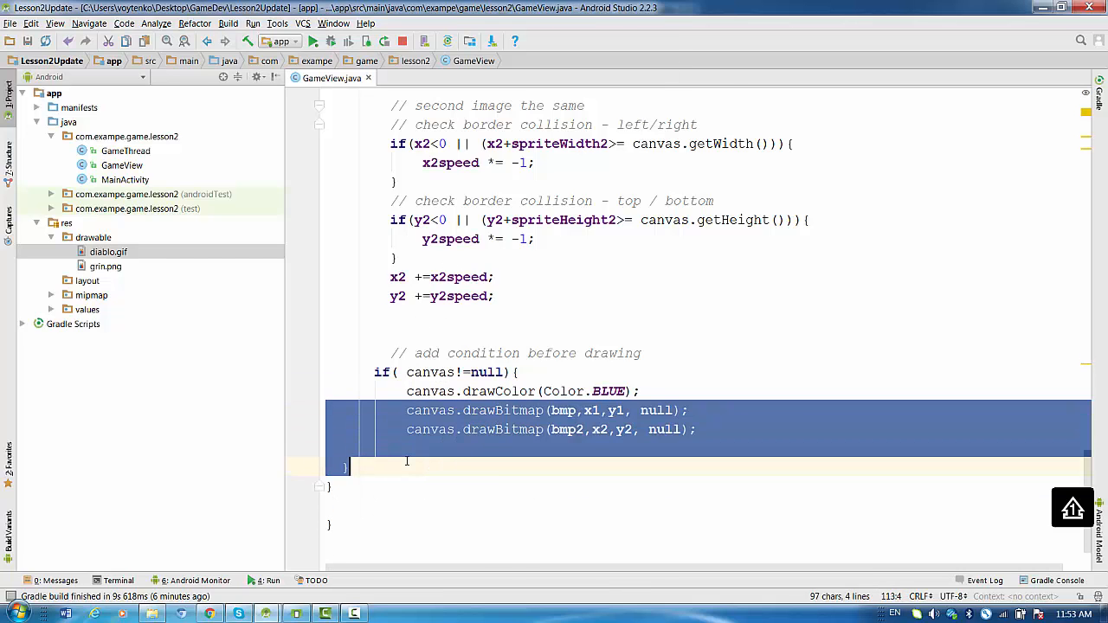